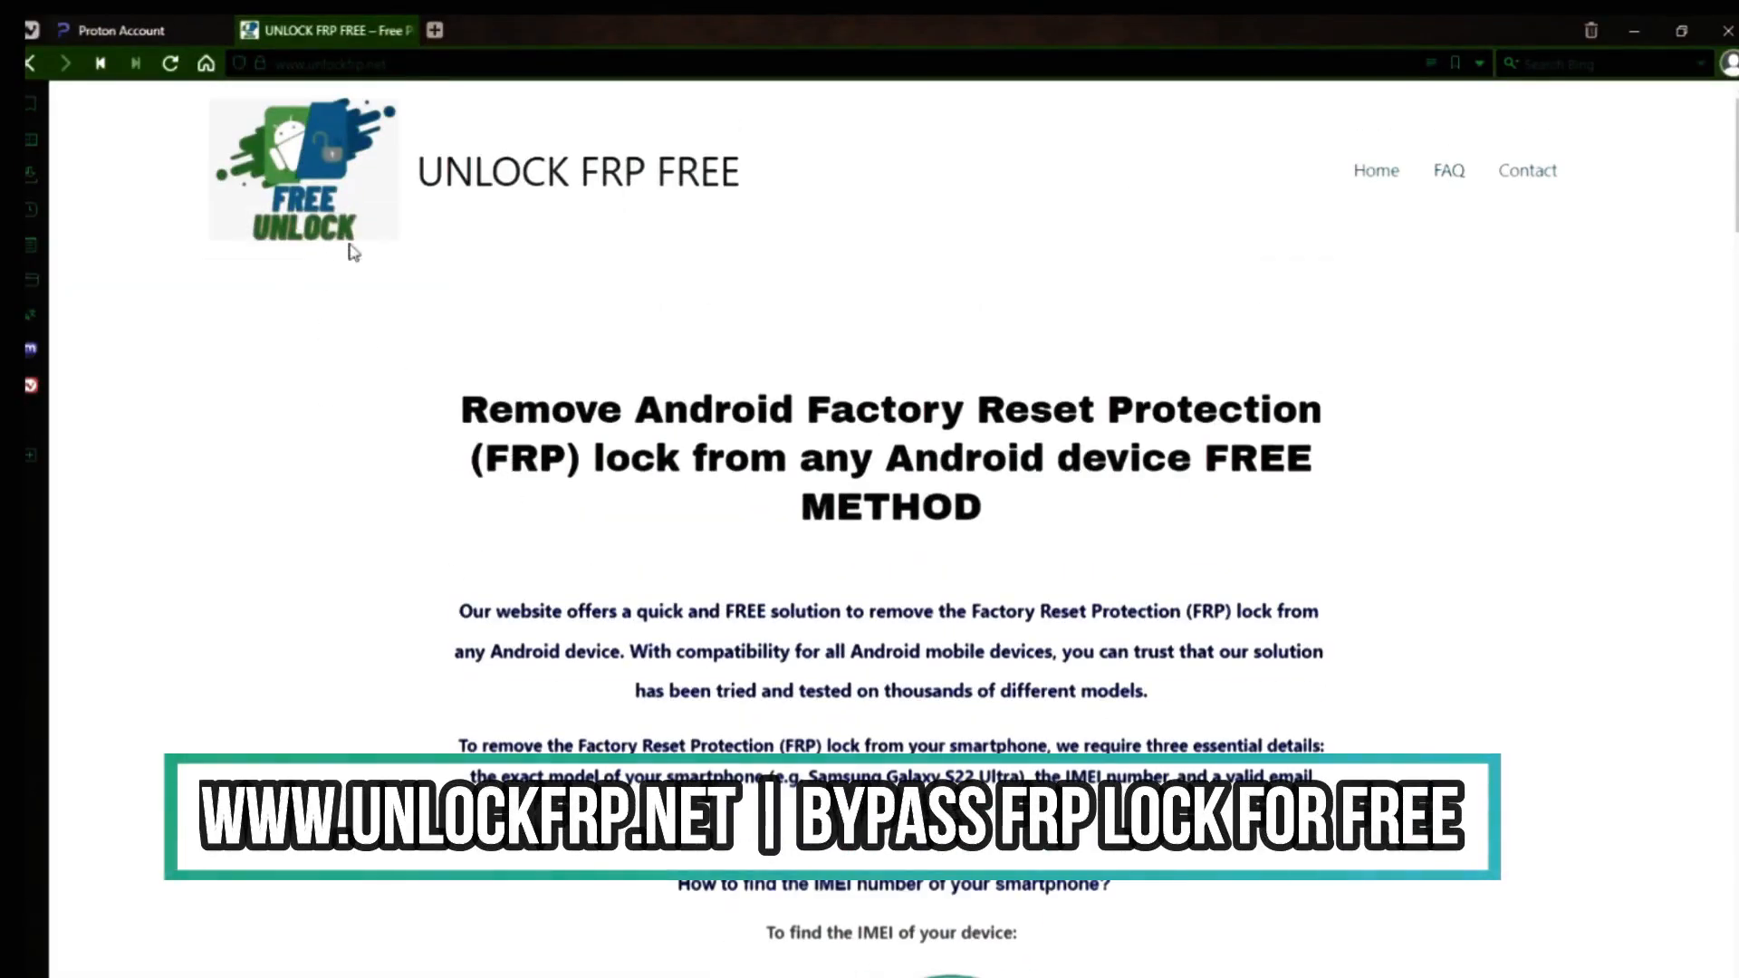
Step: Scroll past the introduction and highlight a passage of the unlockfrp page text
scroll(down, 3)
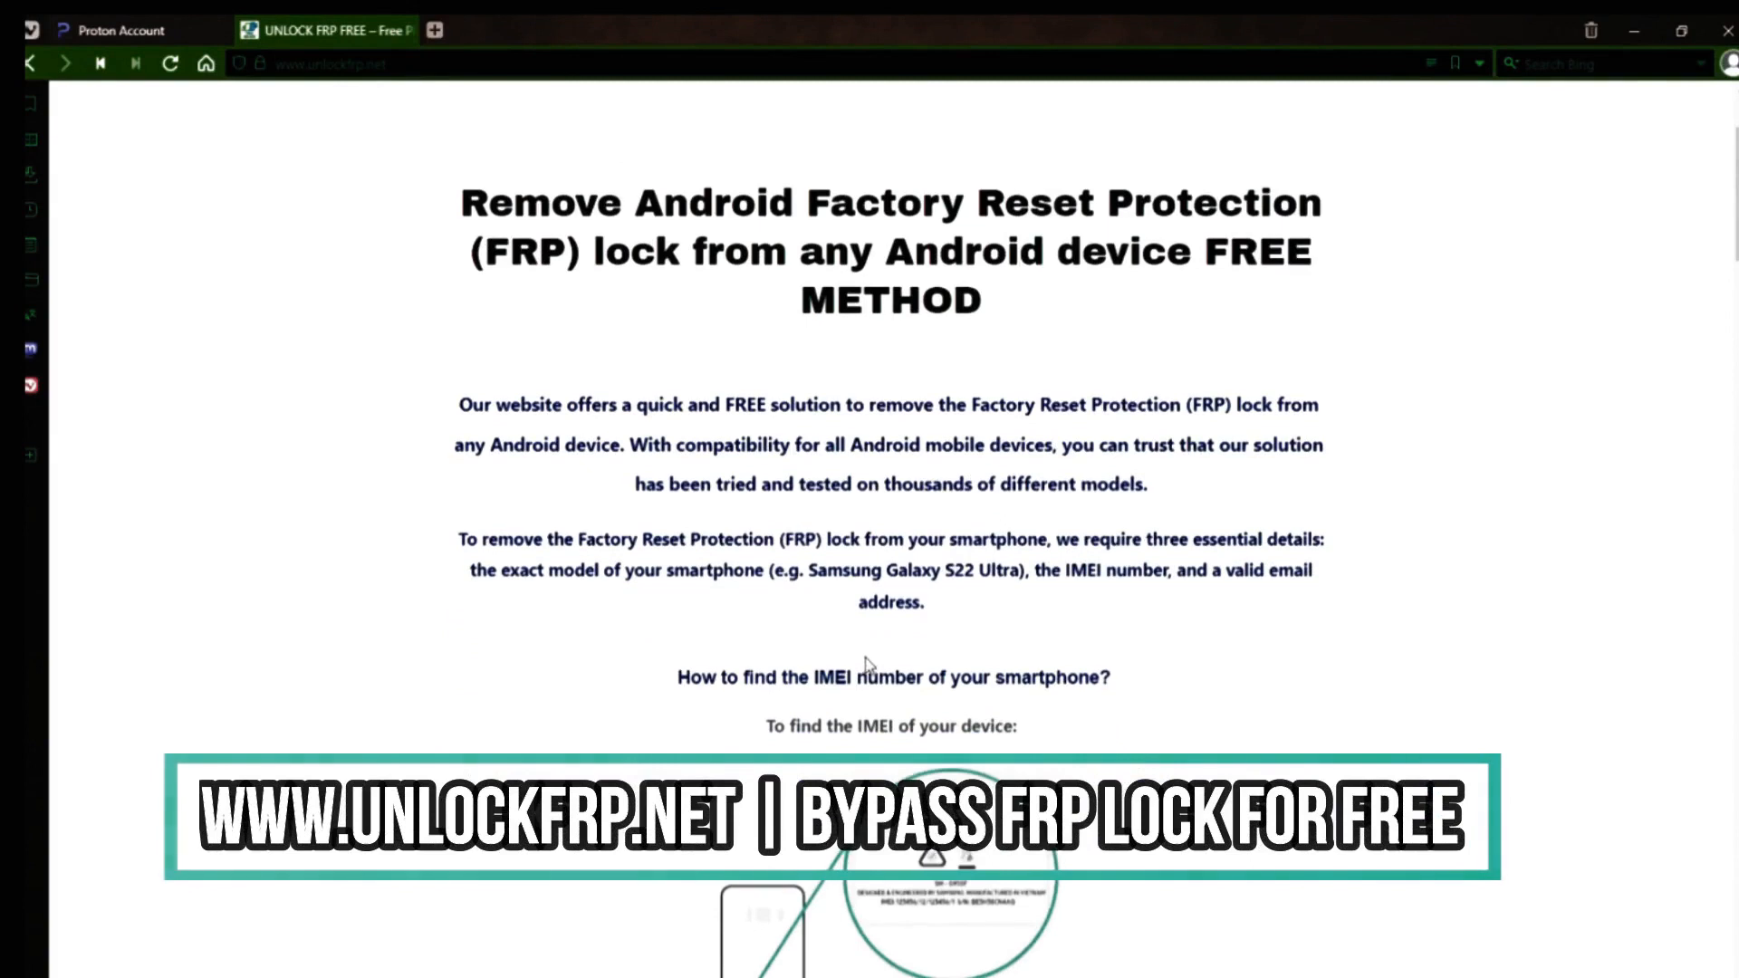
scroll(down, 3)
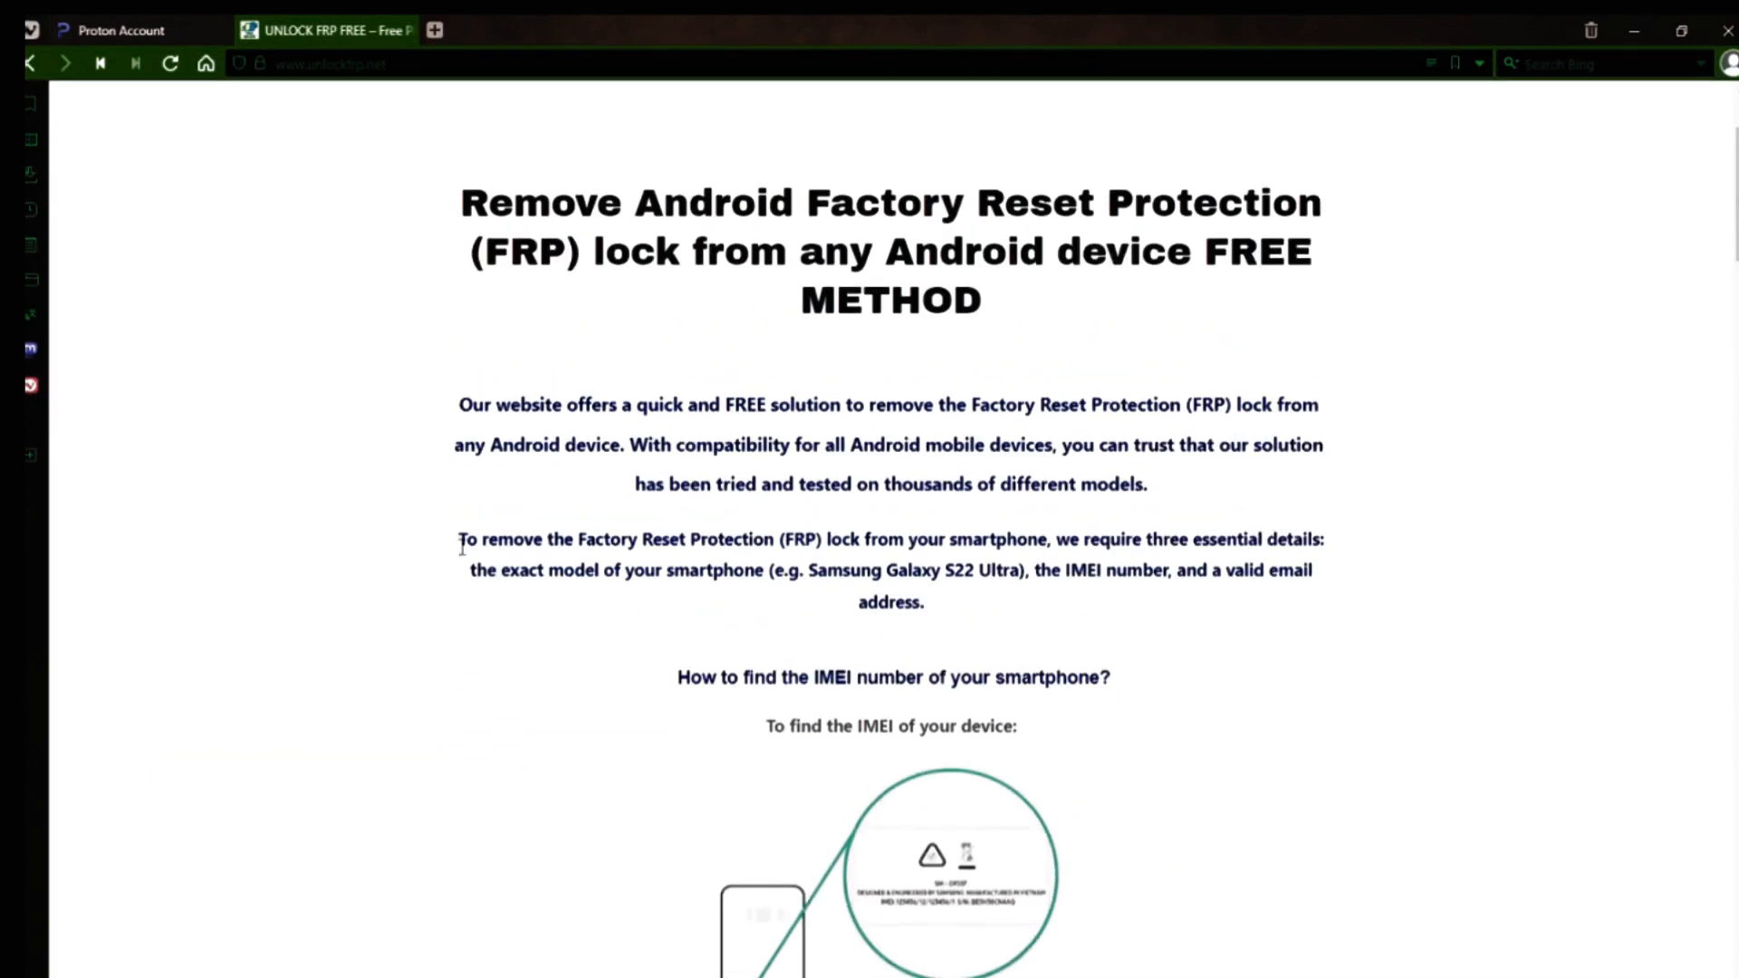
drag(458, 539, 1109, 675)
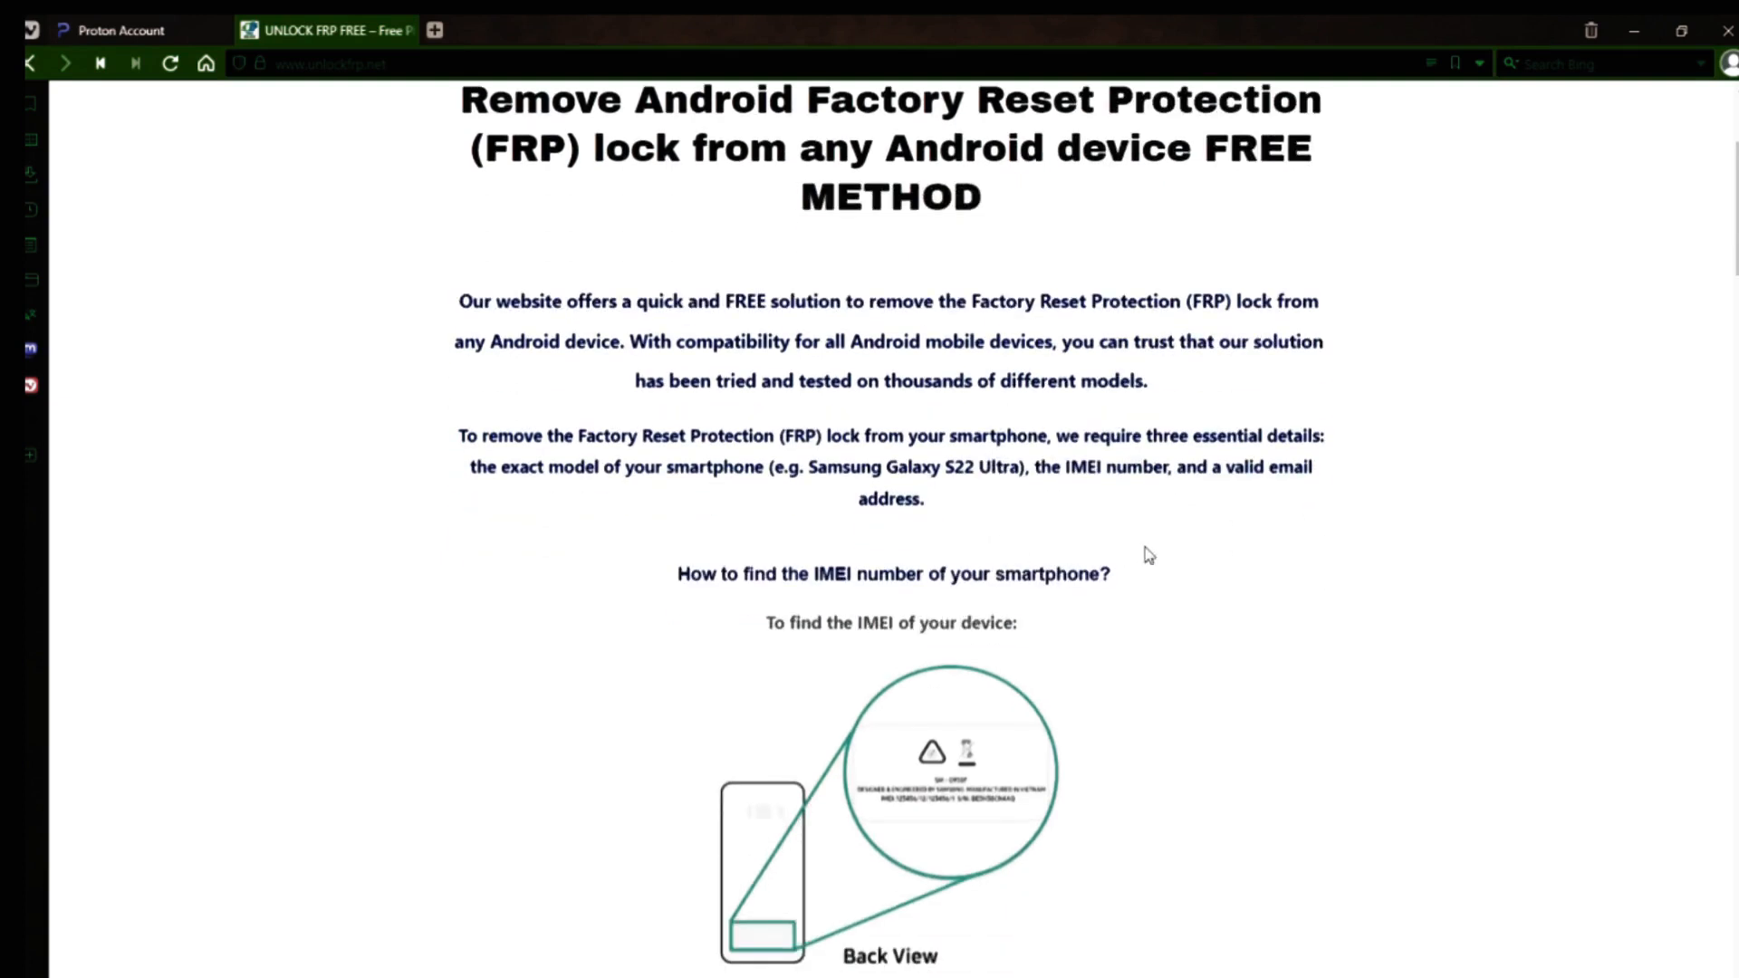
Step: Continue down to the 'How to find the IMEI number of your smartphone?' guide
scroll(down, 3)
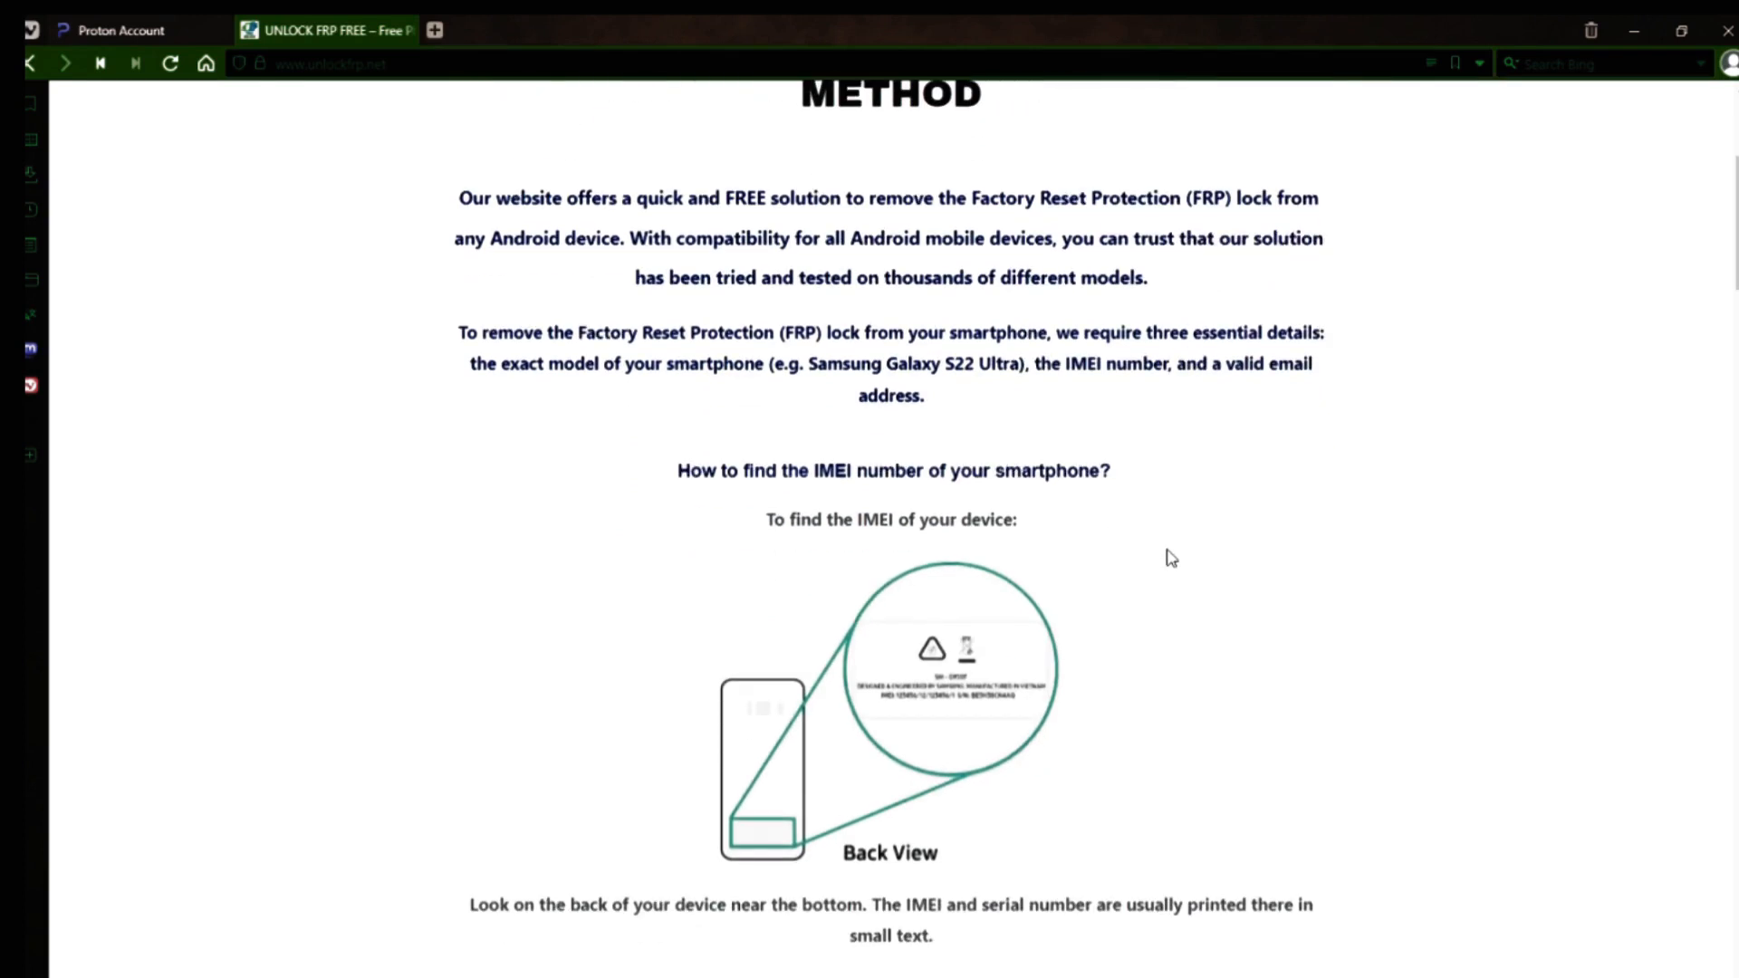
scroll(down, 3)
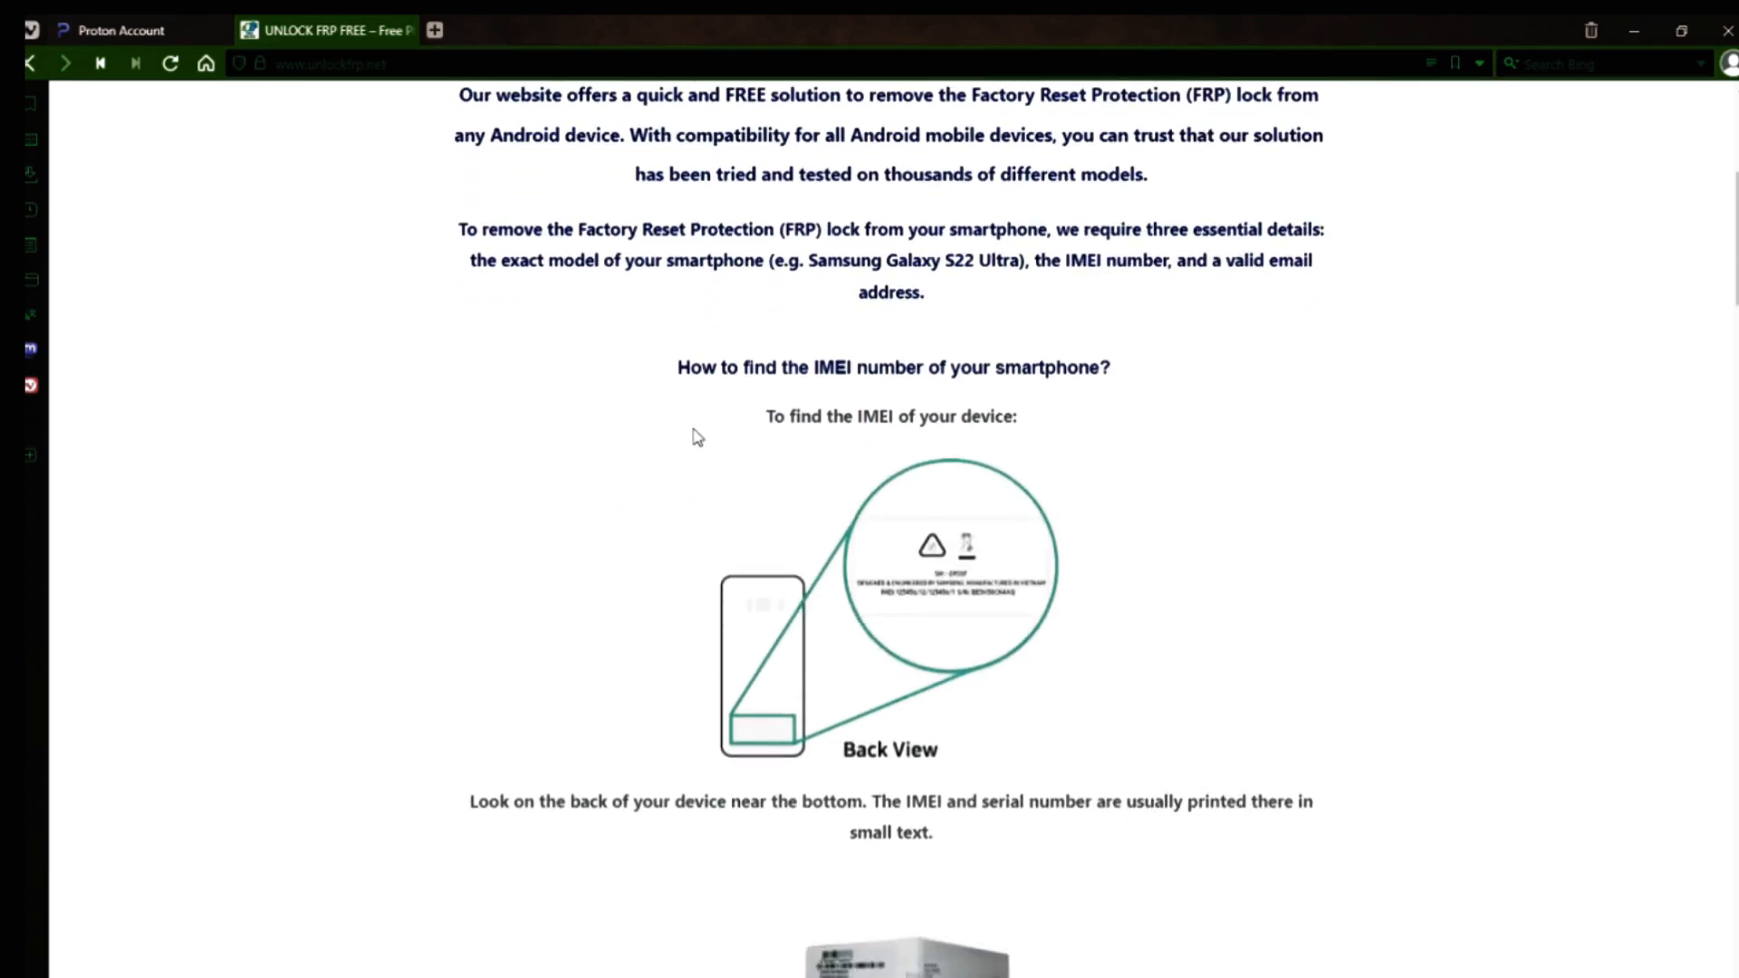
mouse_move(1265, 502)
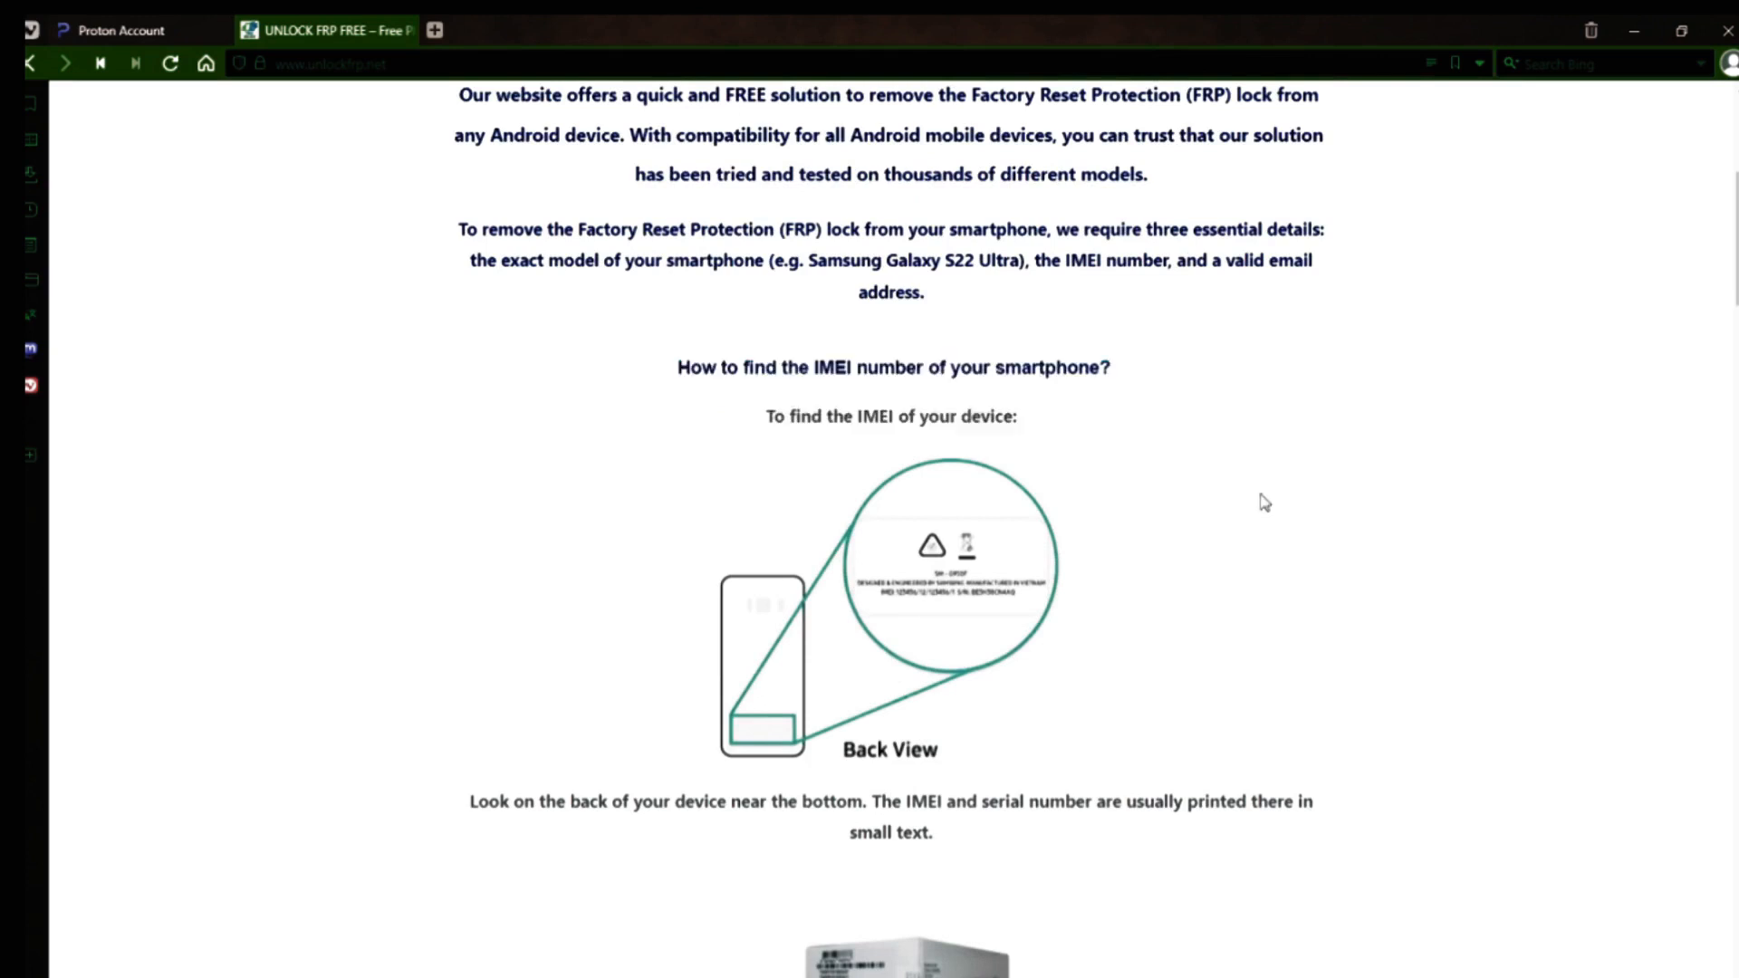
scroll(down, 3)
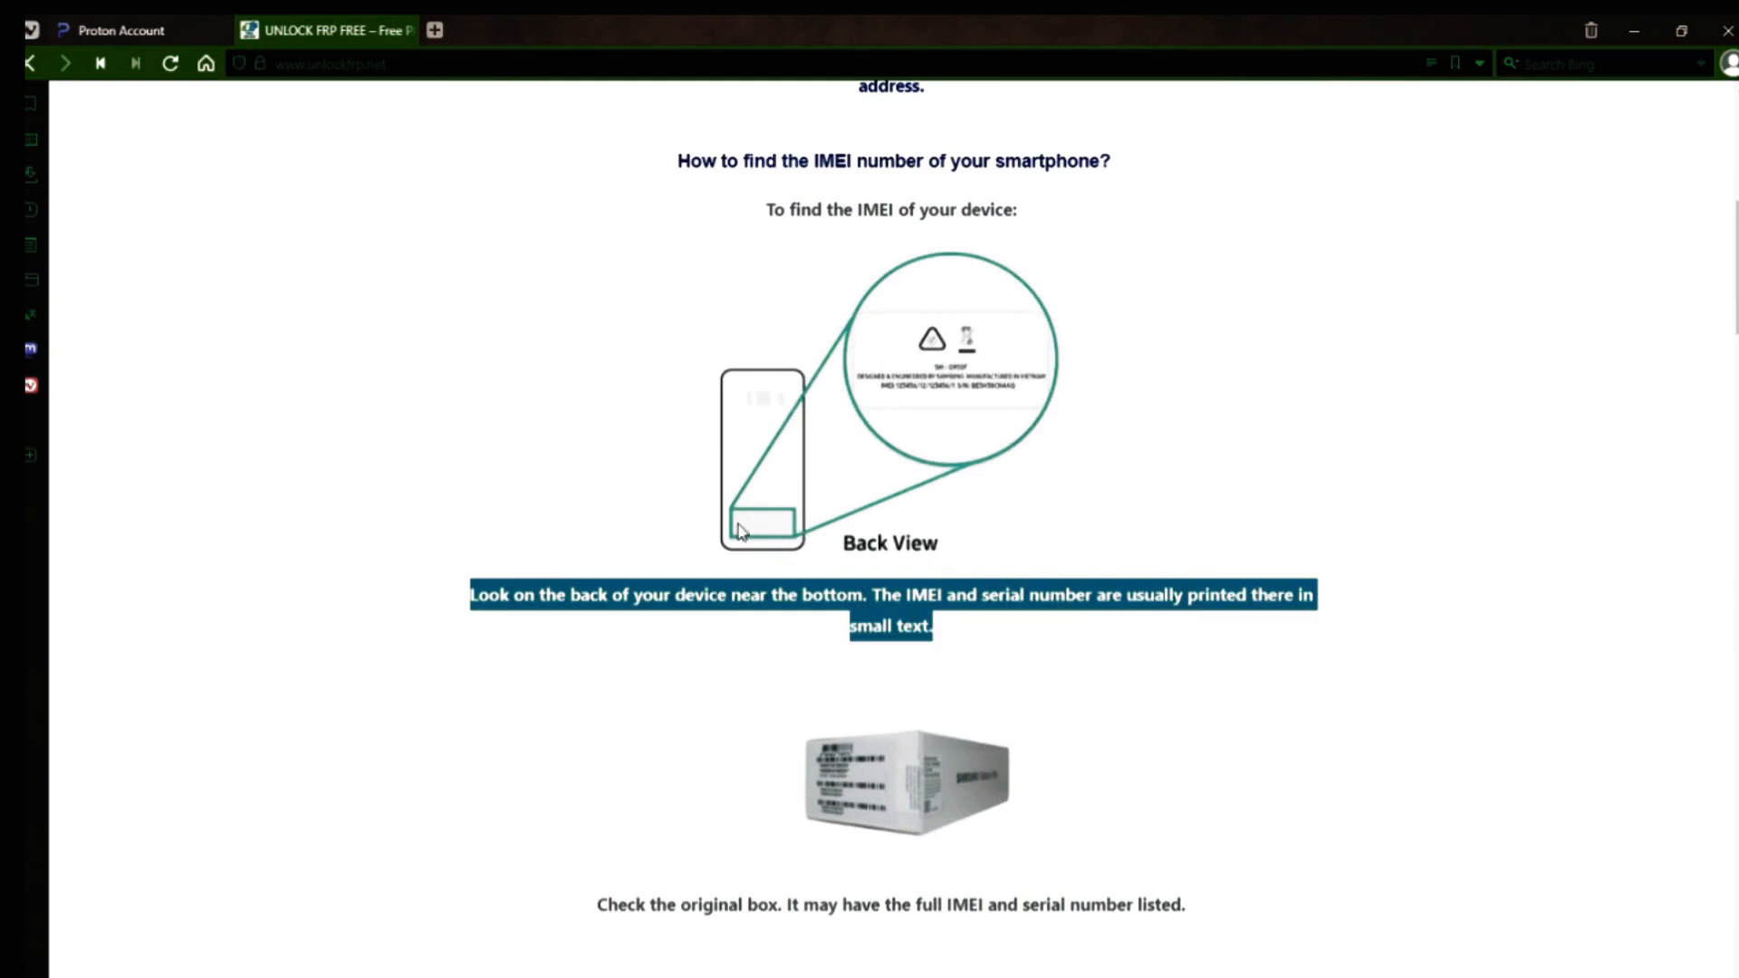
Step: Scroll through the IMEI source images: original box, carrier site, receipt and under the battery
scroll(down, 3)
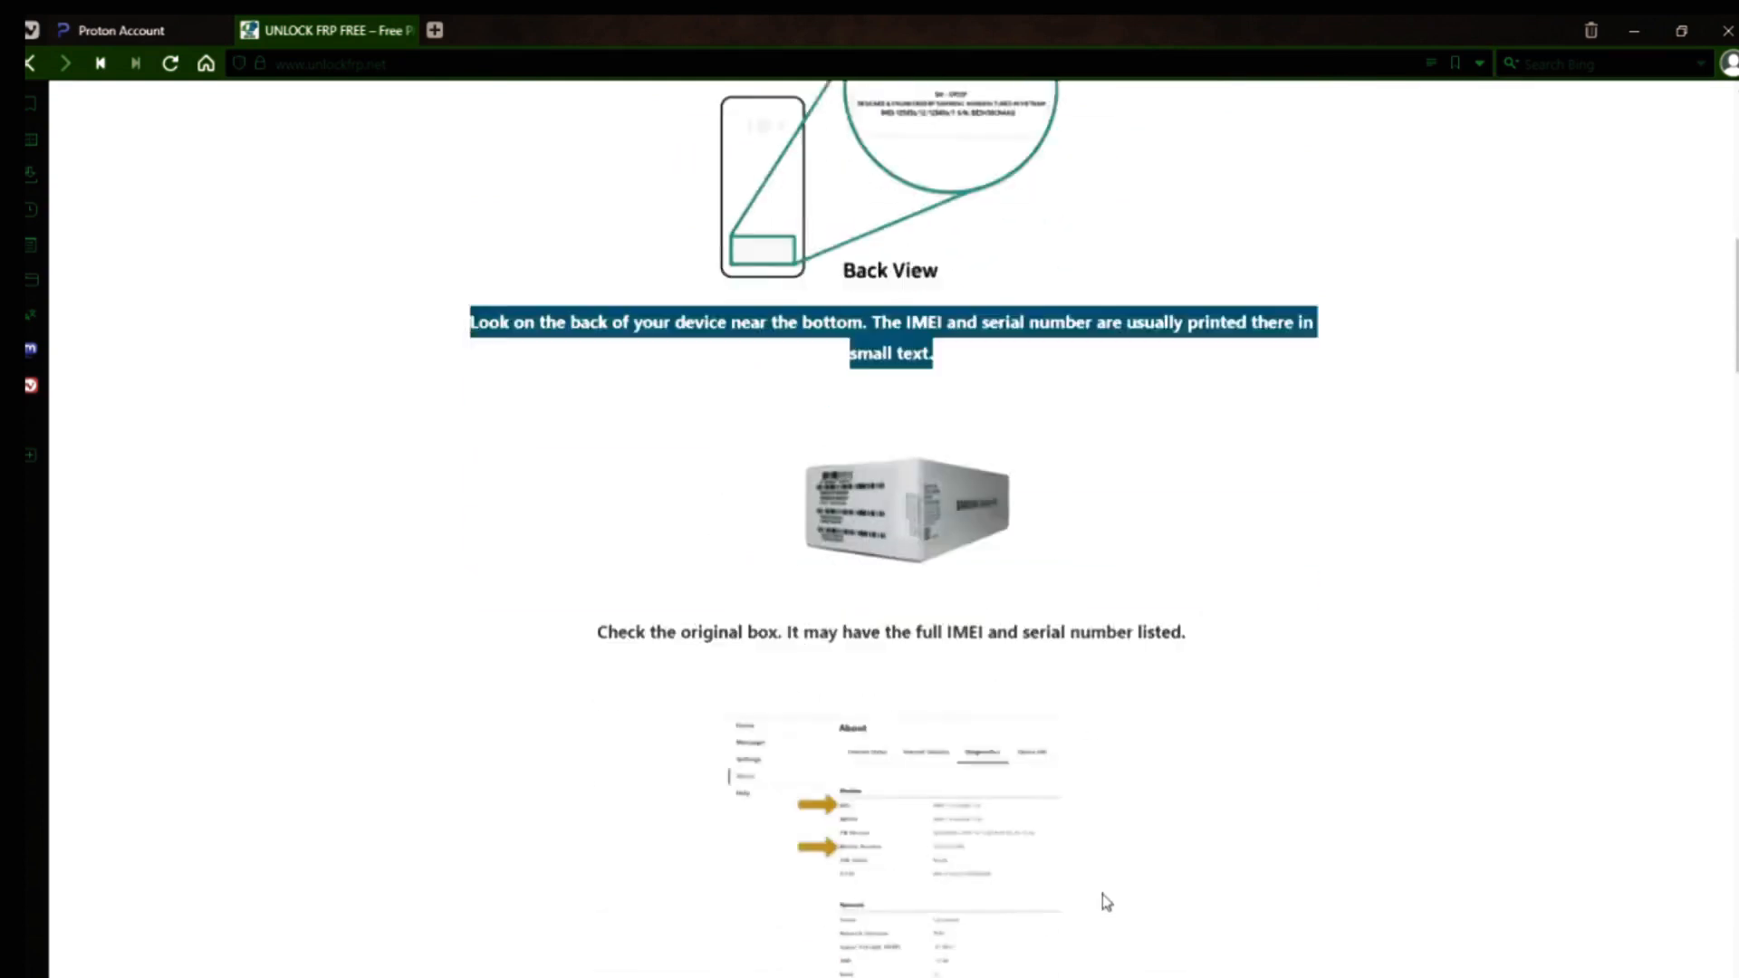
scroll(down, 3)
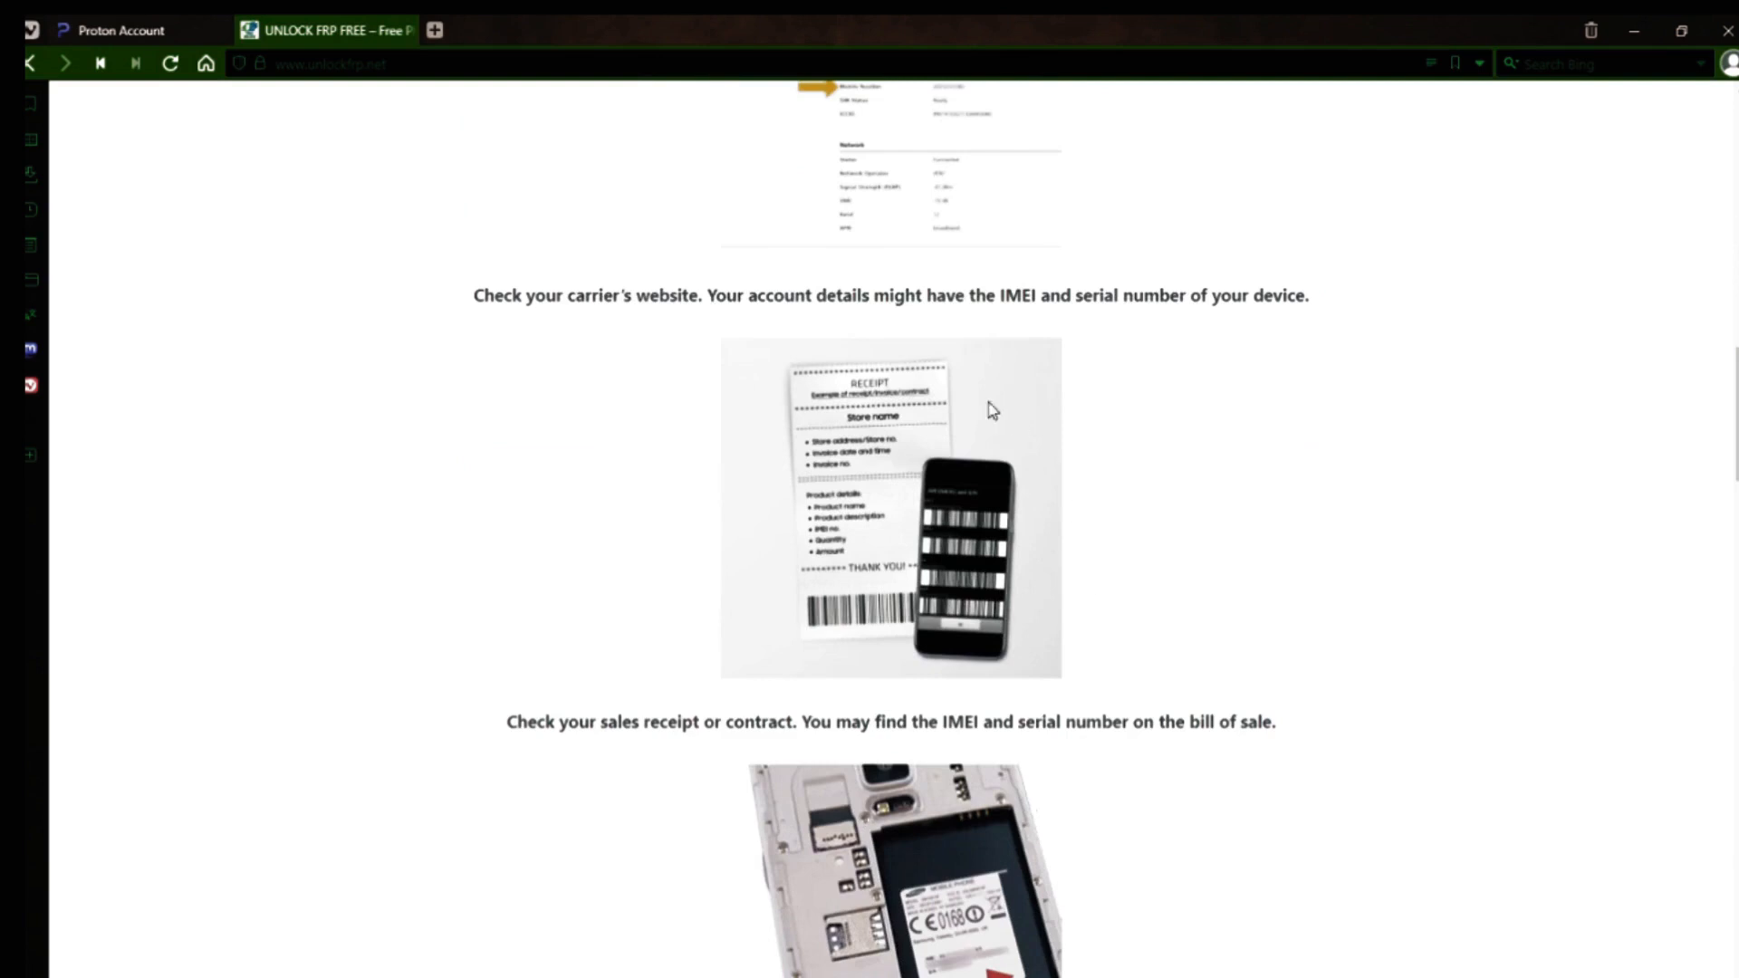
scroll(down, 3)
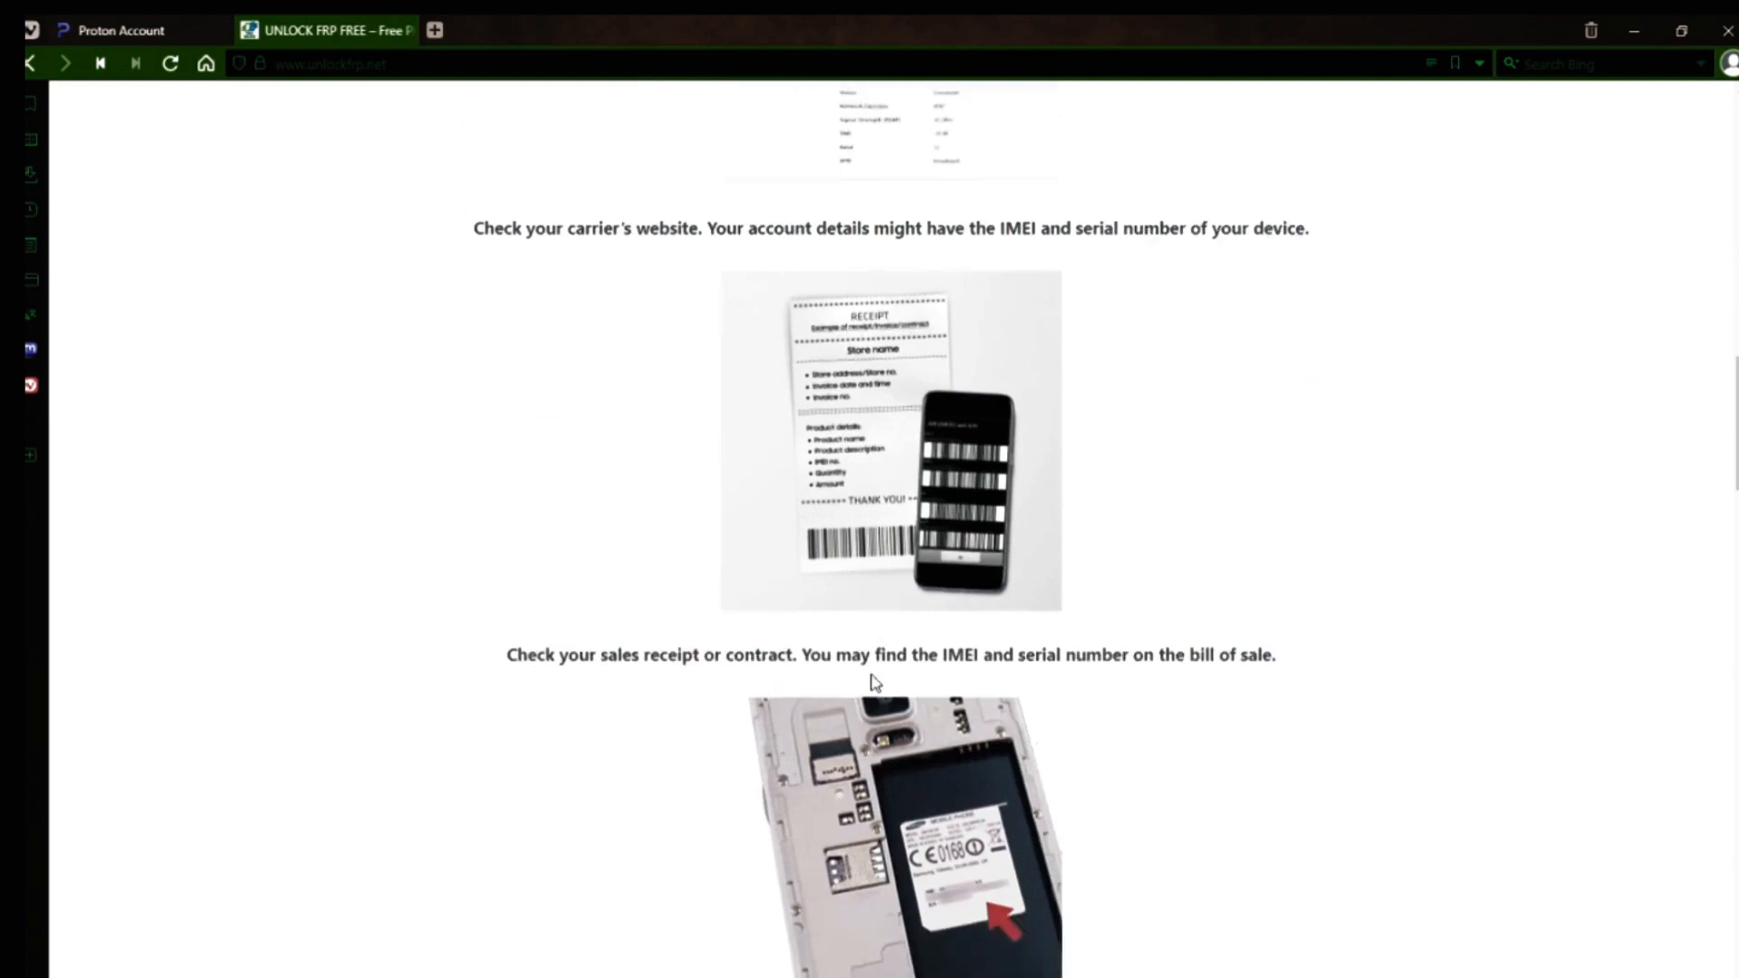
scroll(down, 3)
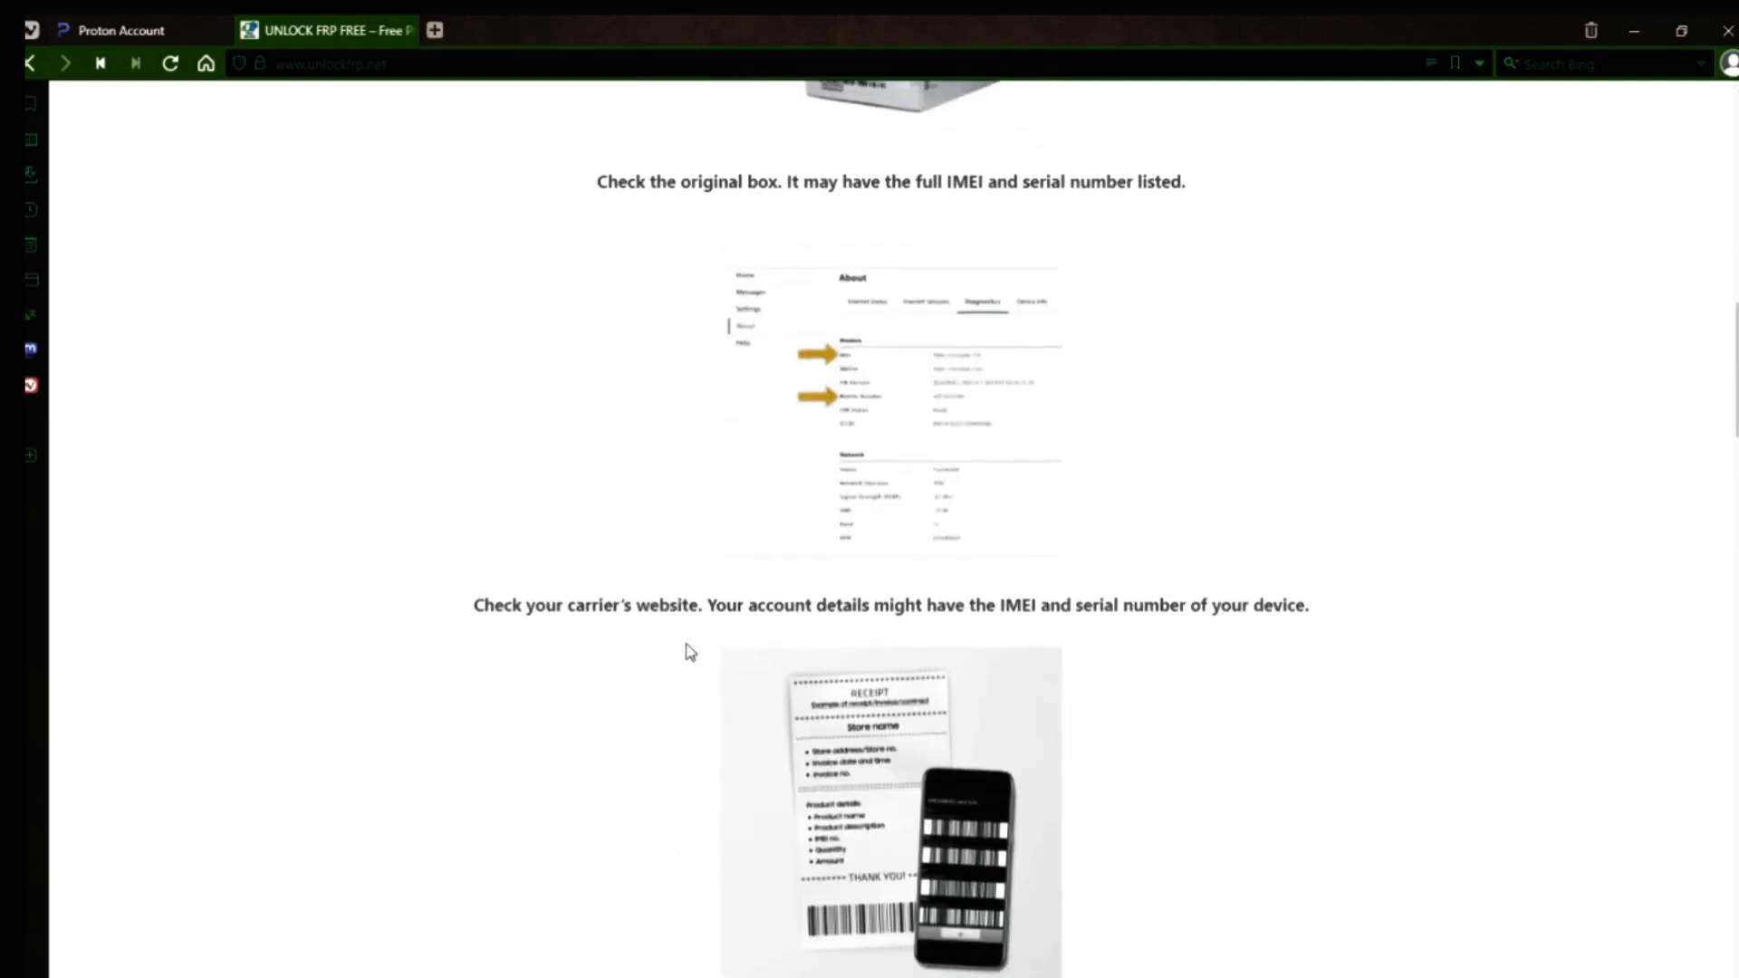
scroll(down, 3)
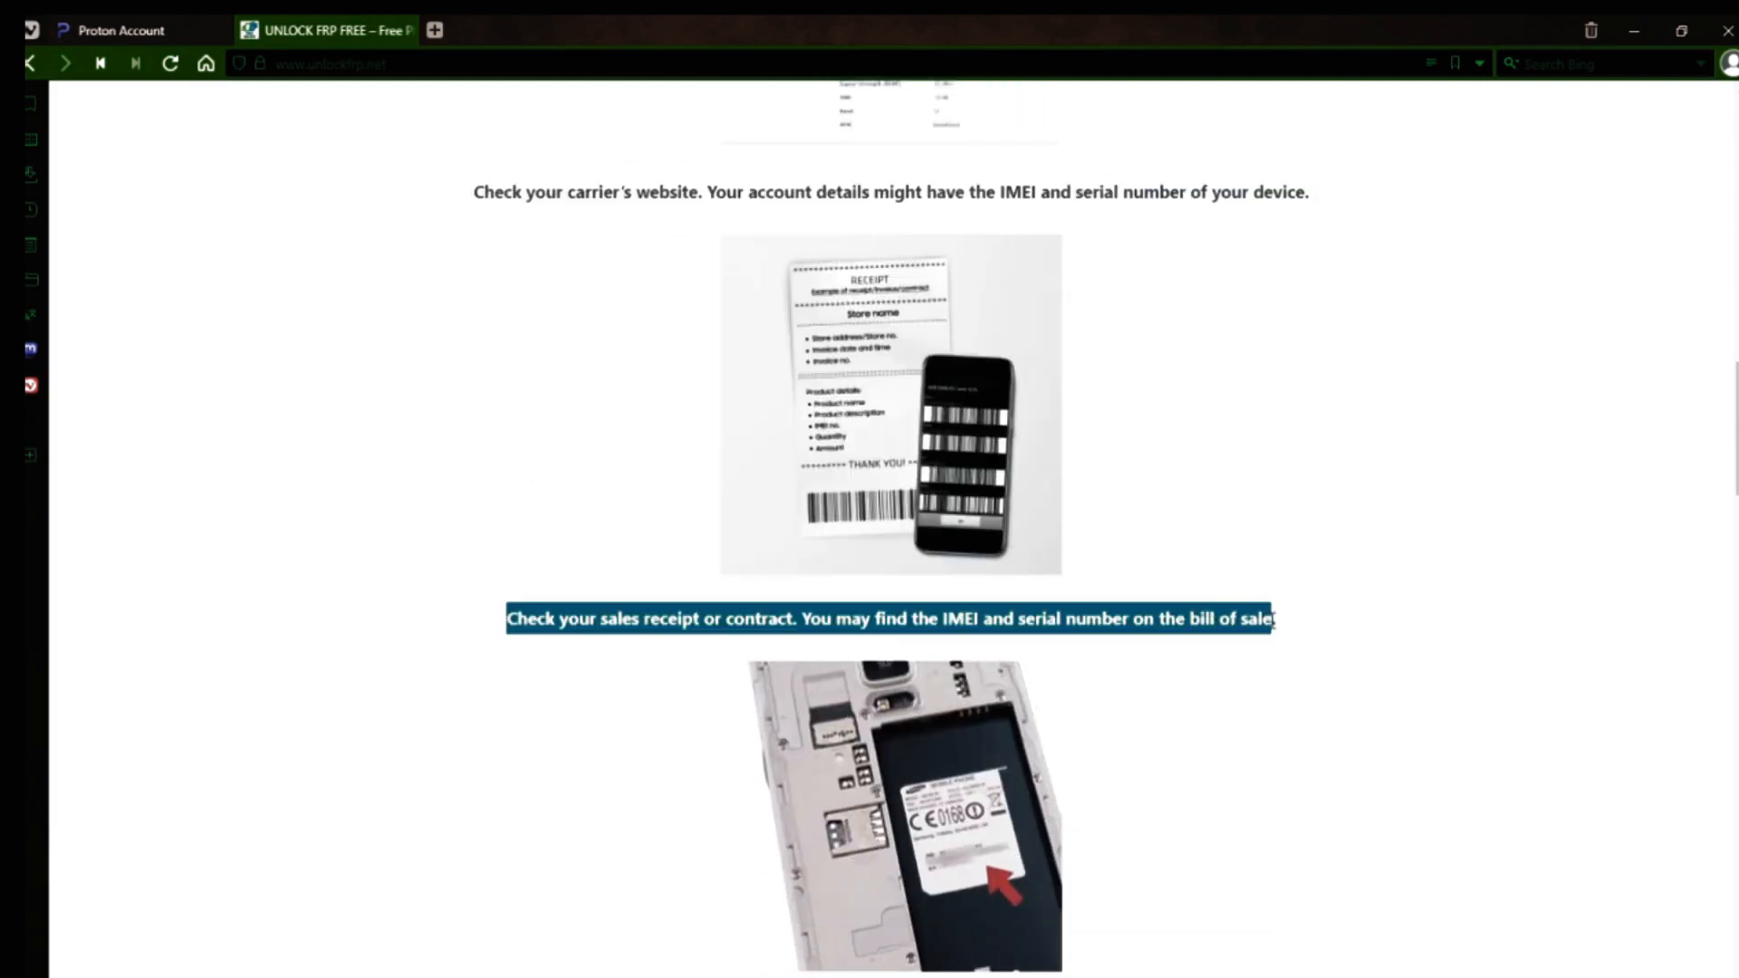
scroll(down, 3)
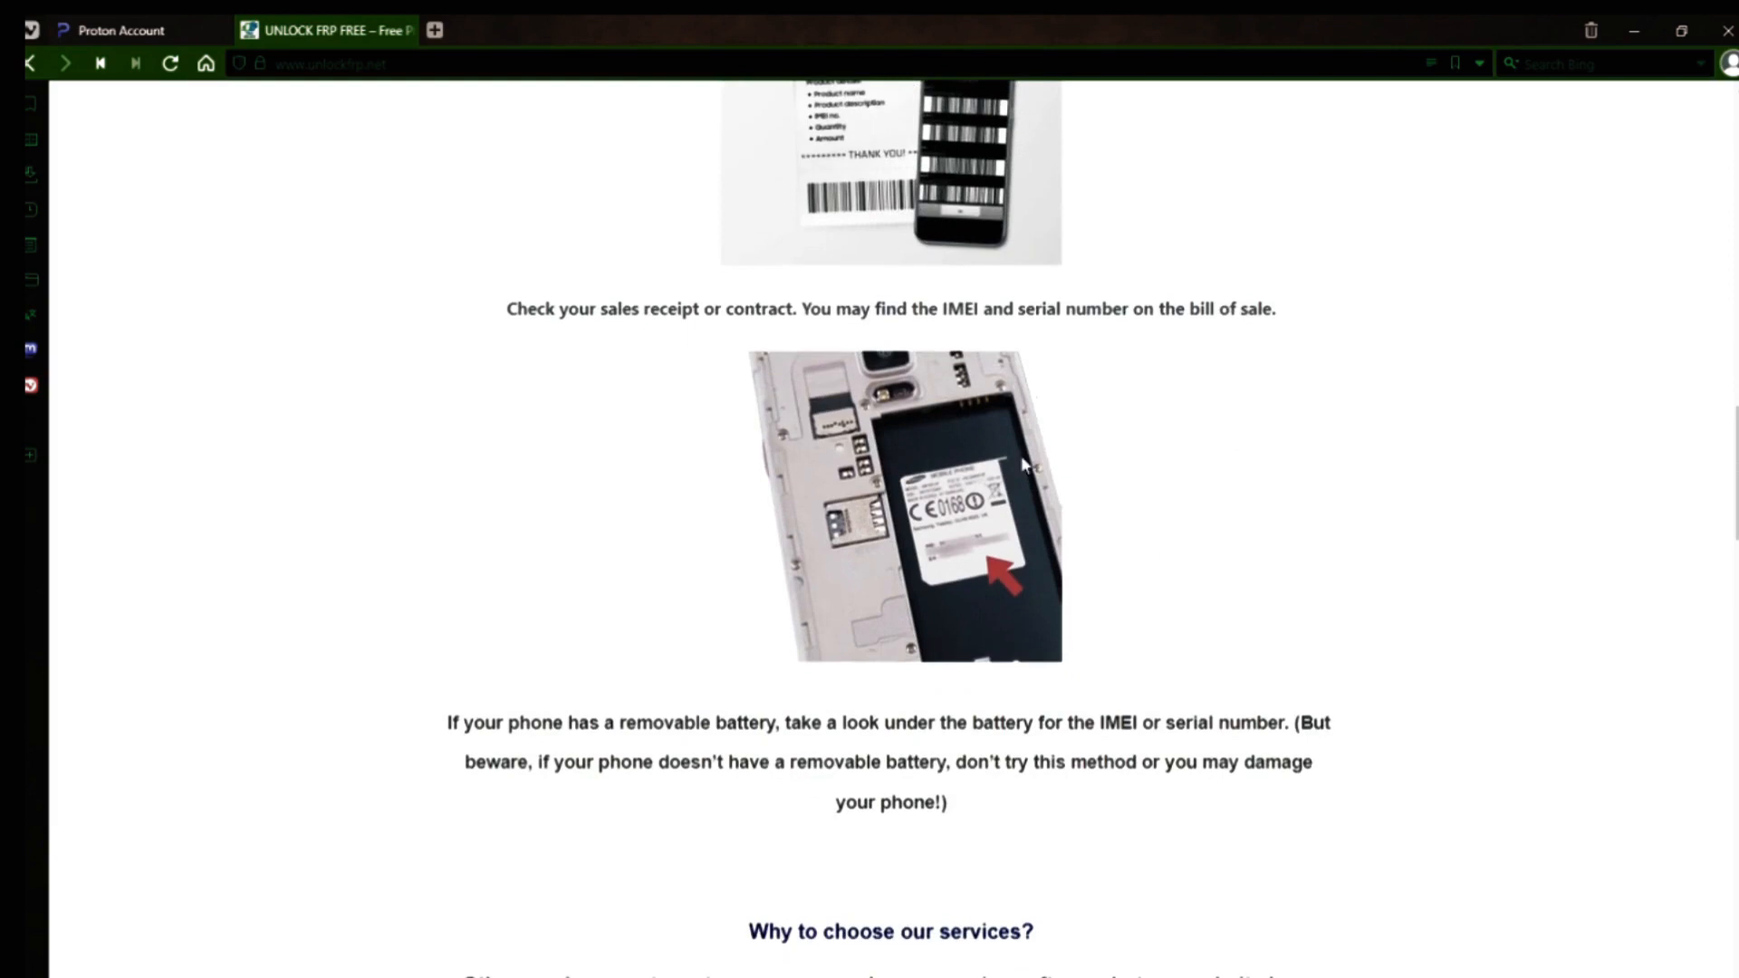
scroll(down, 3)
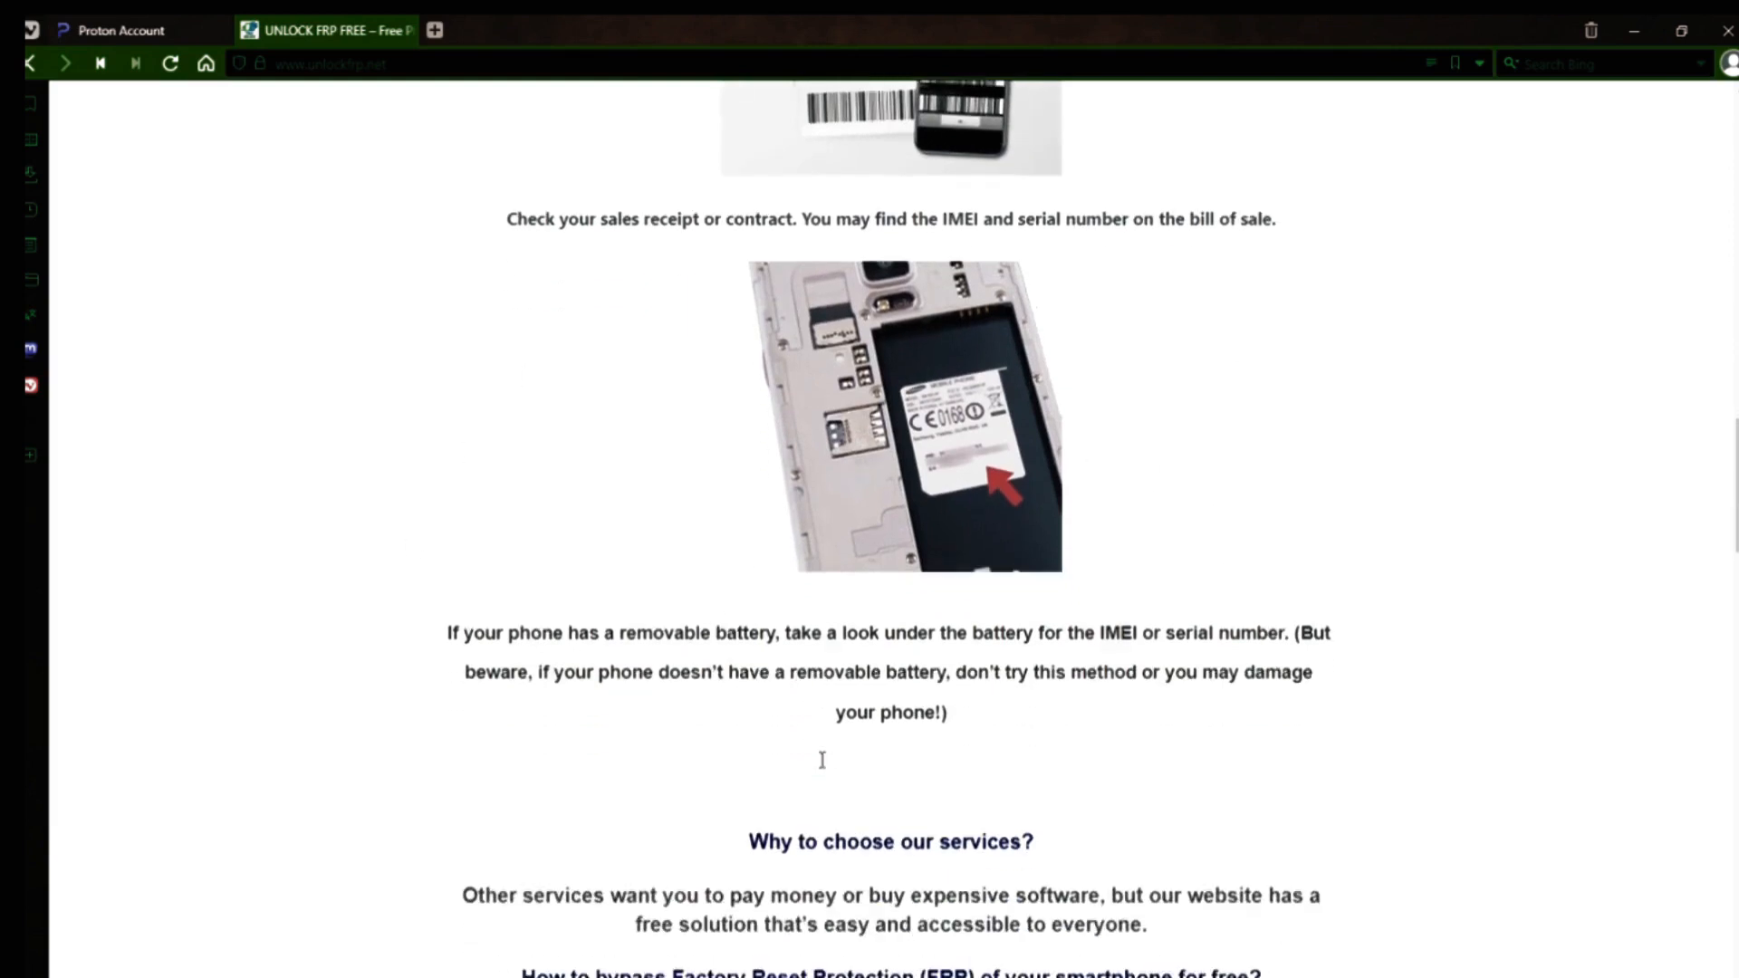
scroll(down, 3)
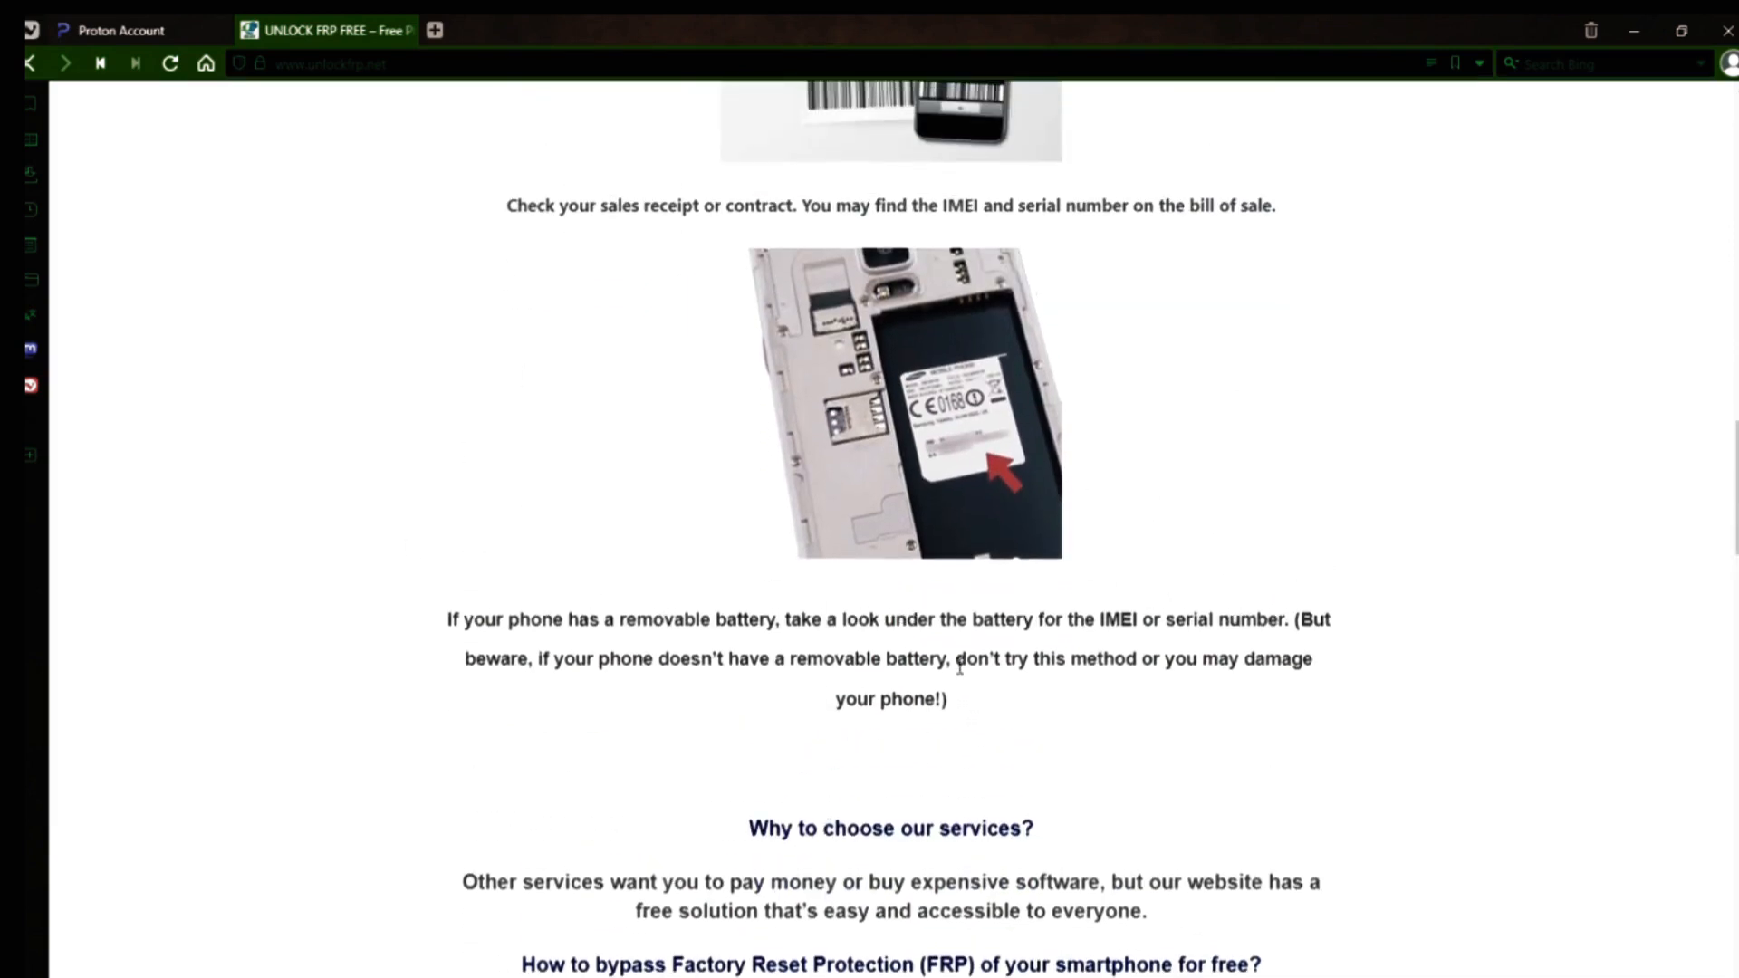
Step: Highlight the removable-battery damage warning and continue to 'Why to choose our services?'
drag(956, 659, 947, 699)
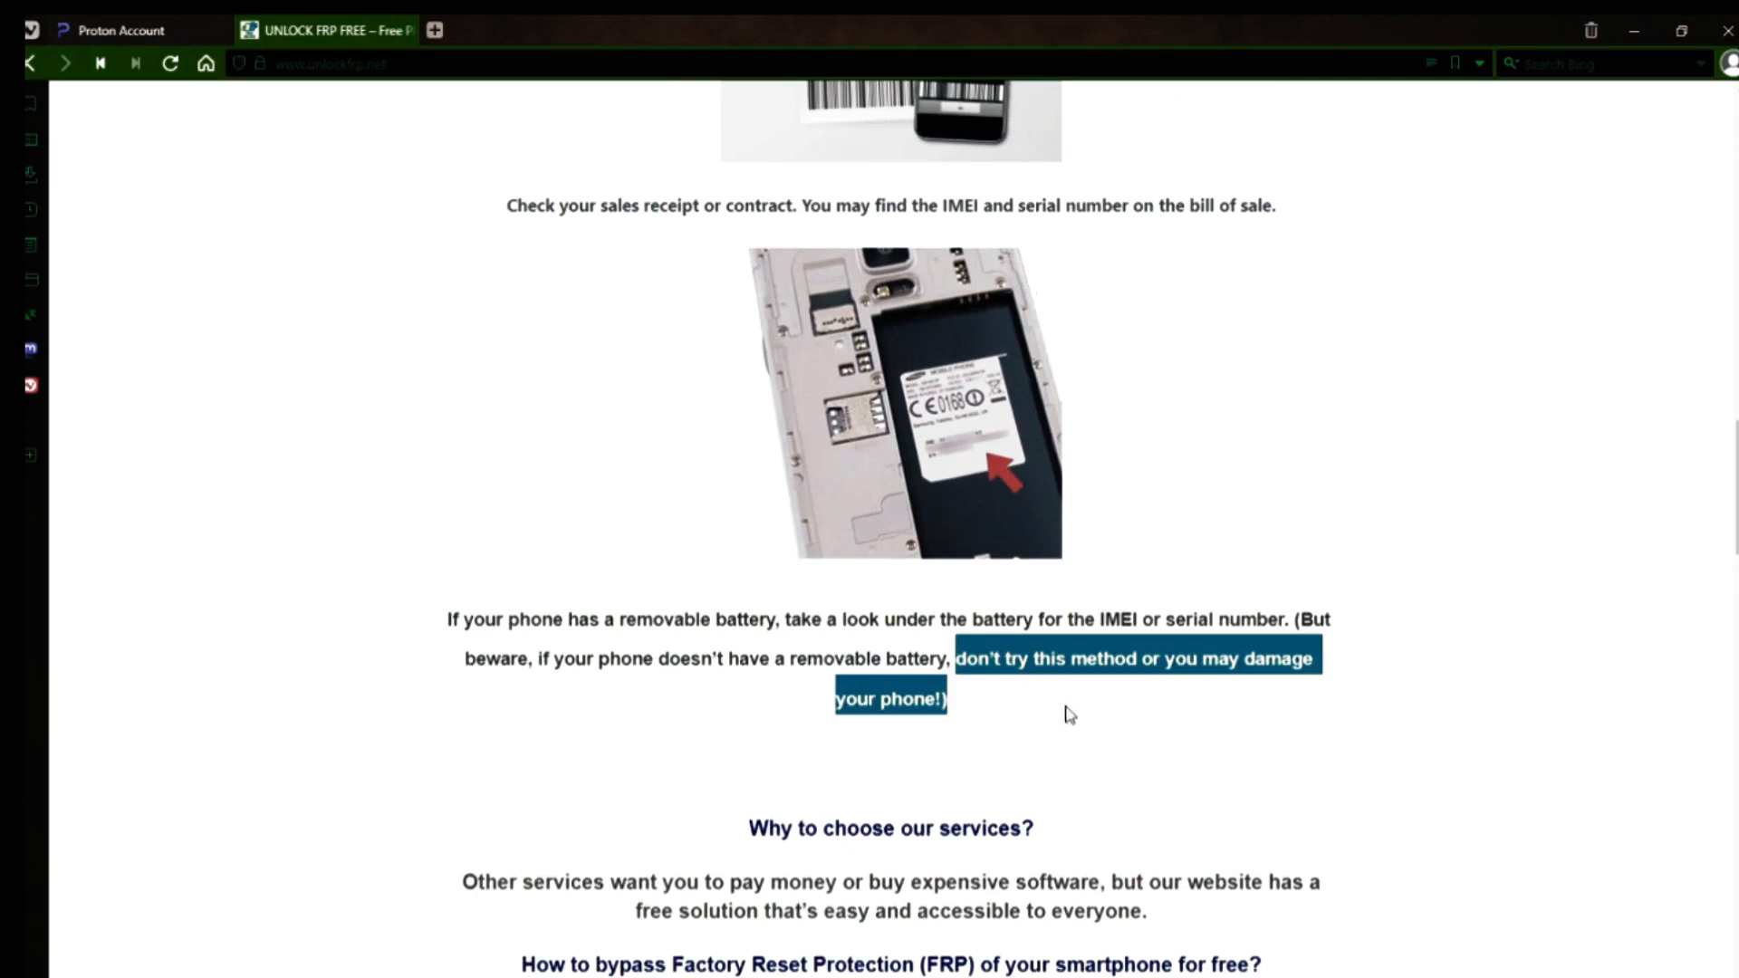
scroll(down, 3)
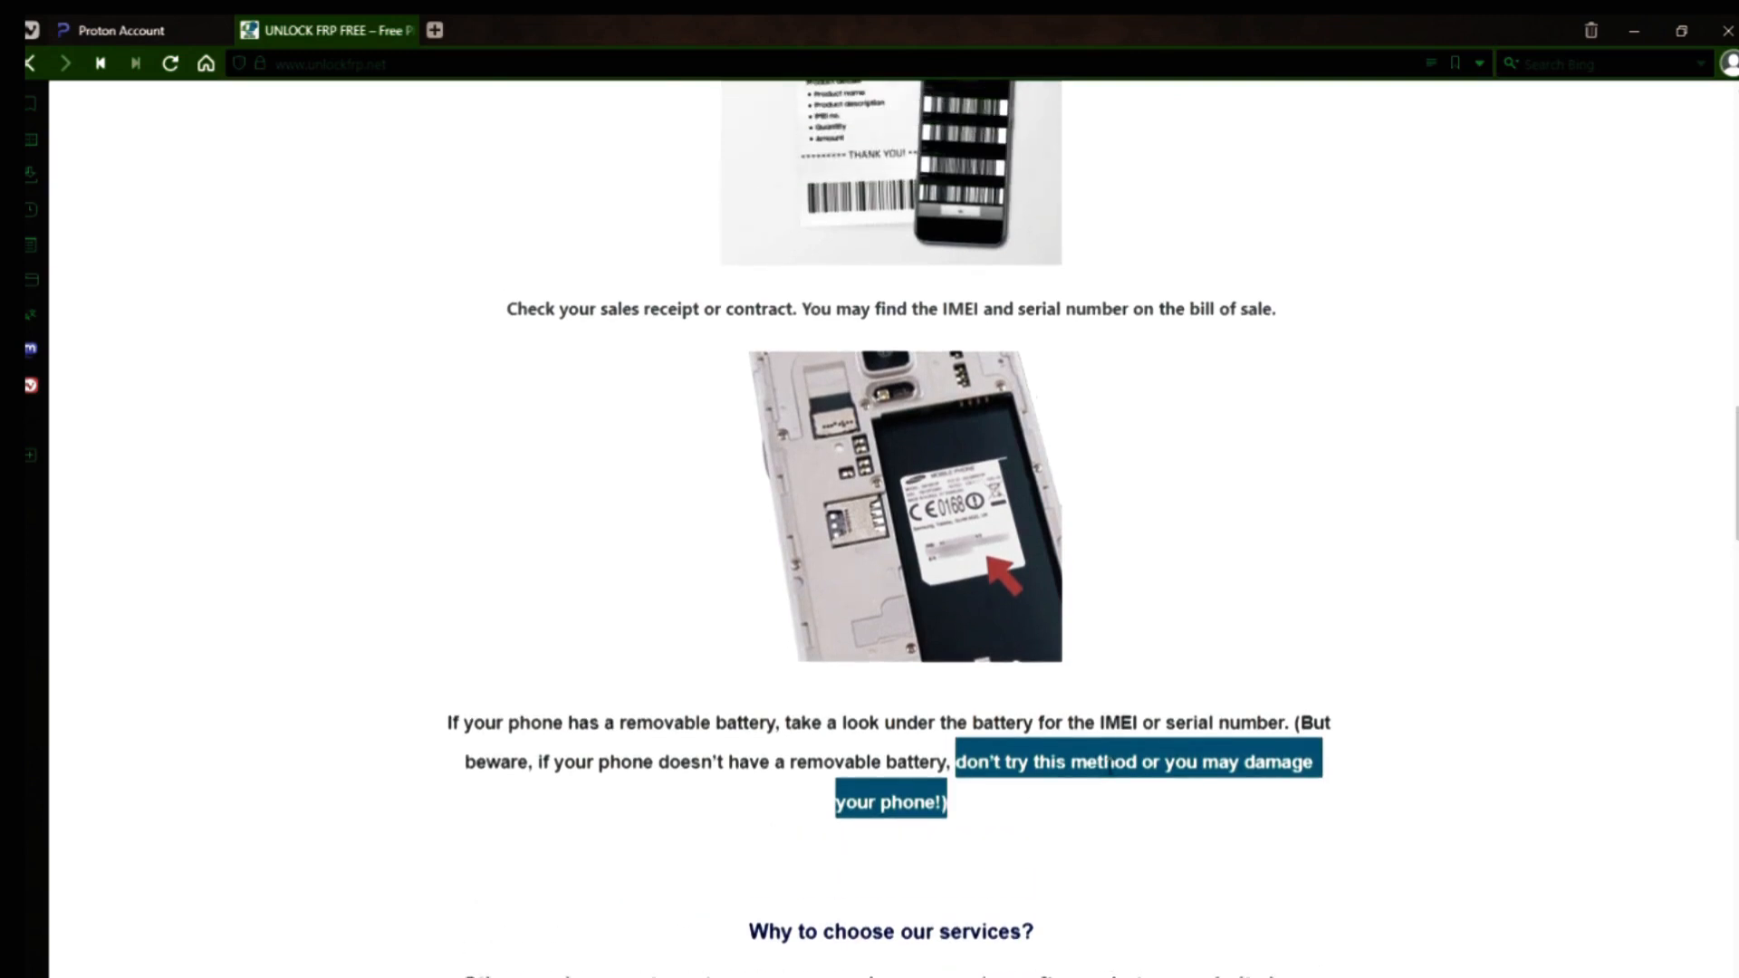
scroll(down, 3)
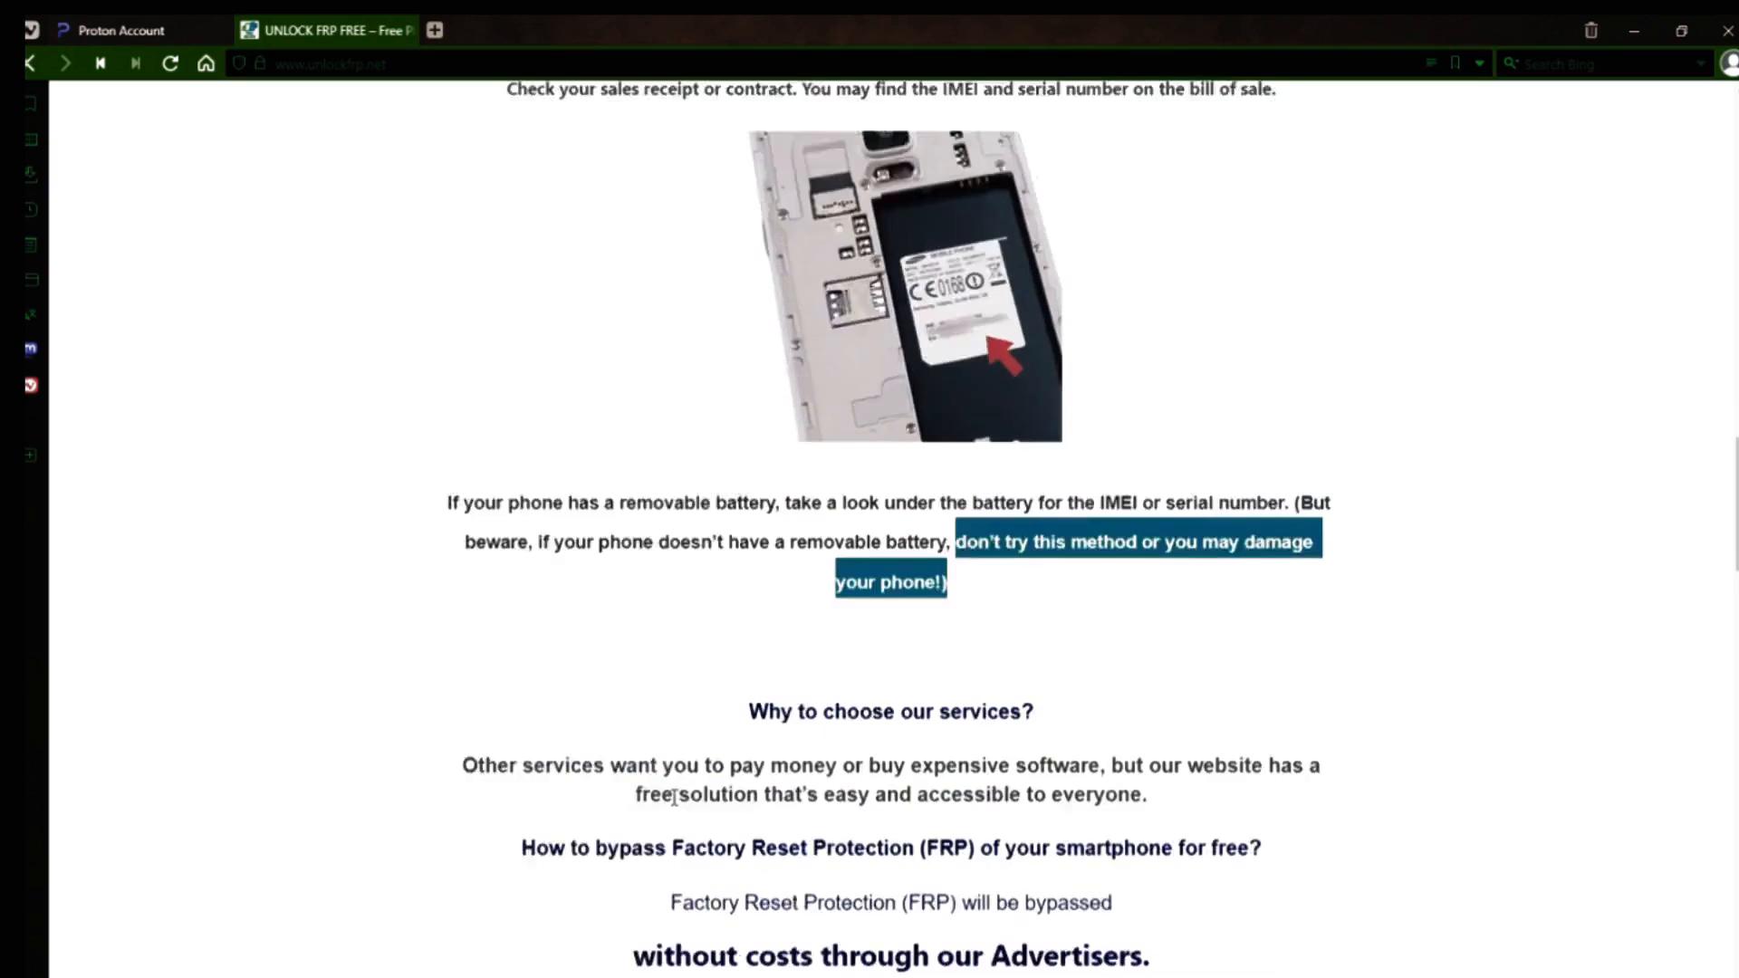
scroll(down, 3)
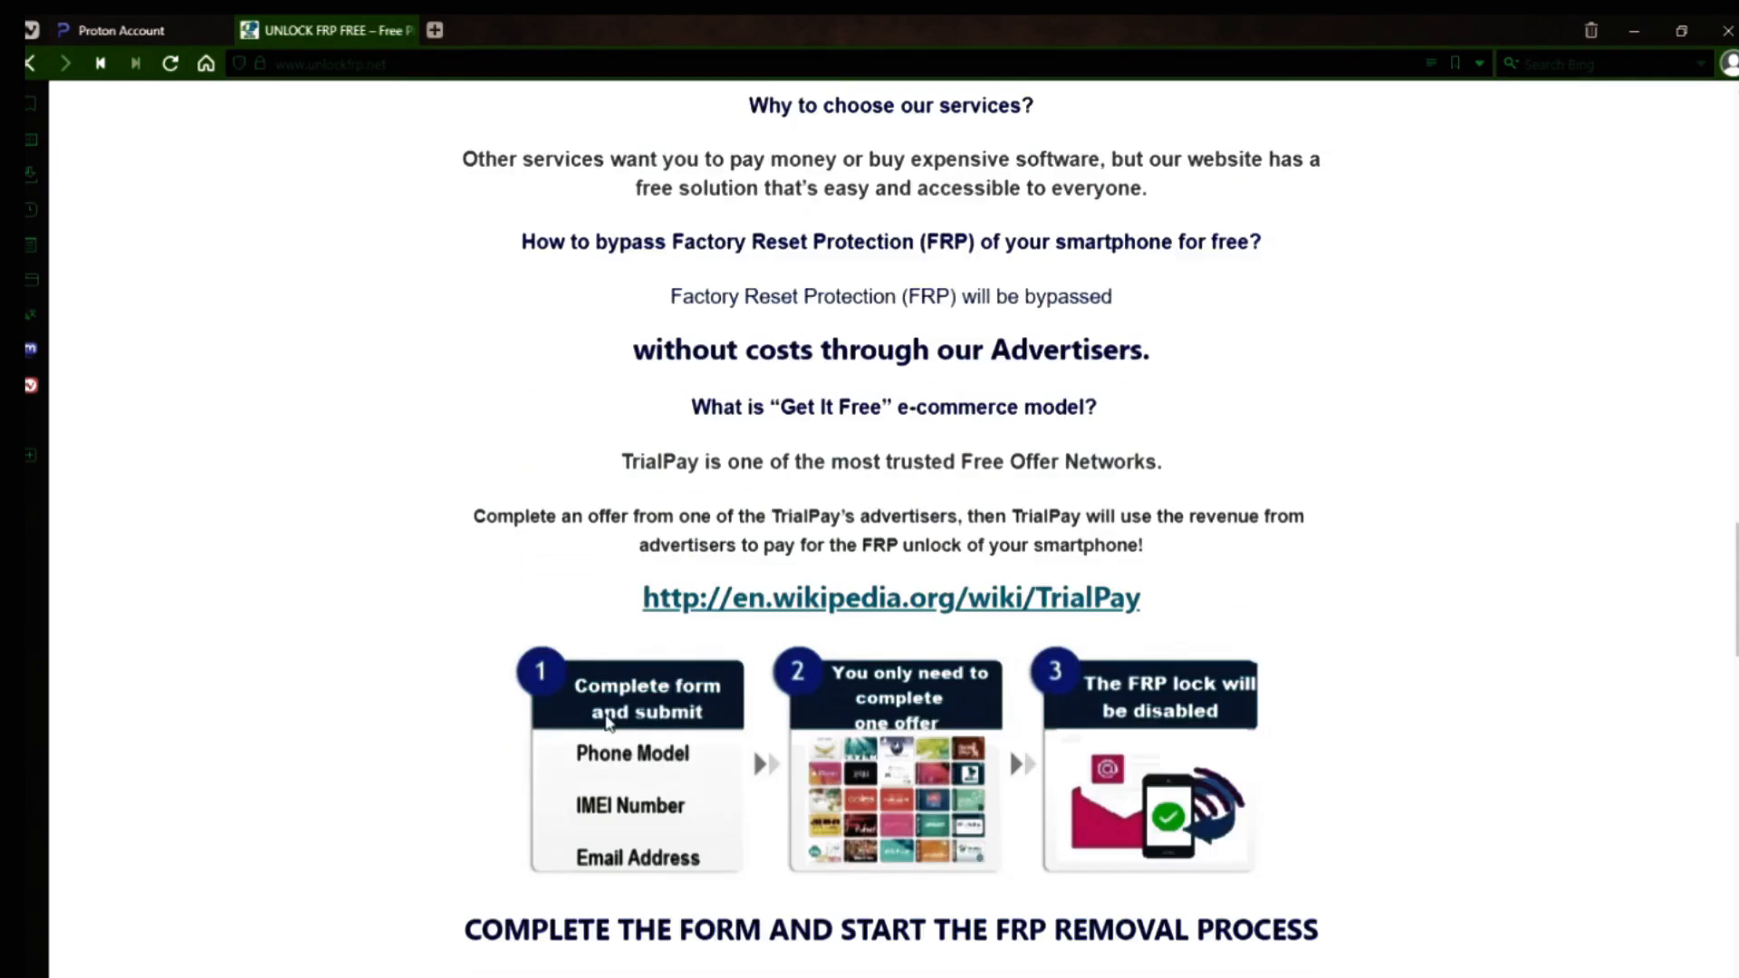
Step: Scroll to the FRP removal request form with Phone Model, IMEI number and Email Address fields
scroll(down, 3)
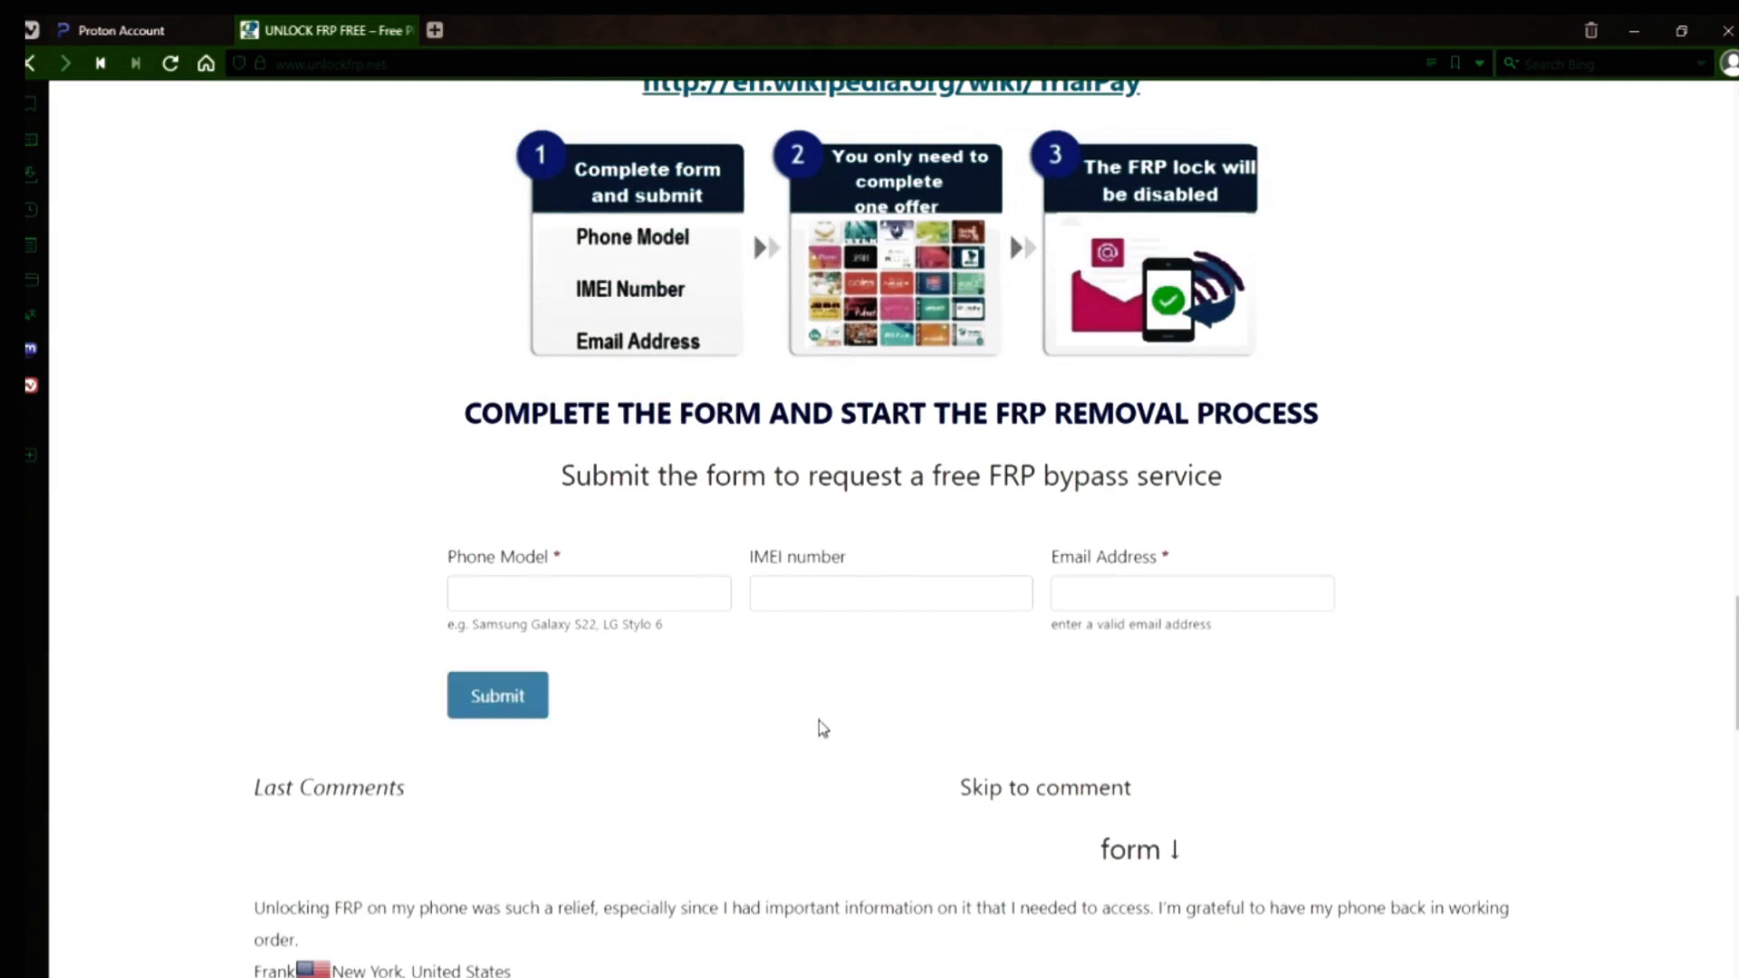
mouse_move(1020, 639)
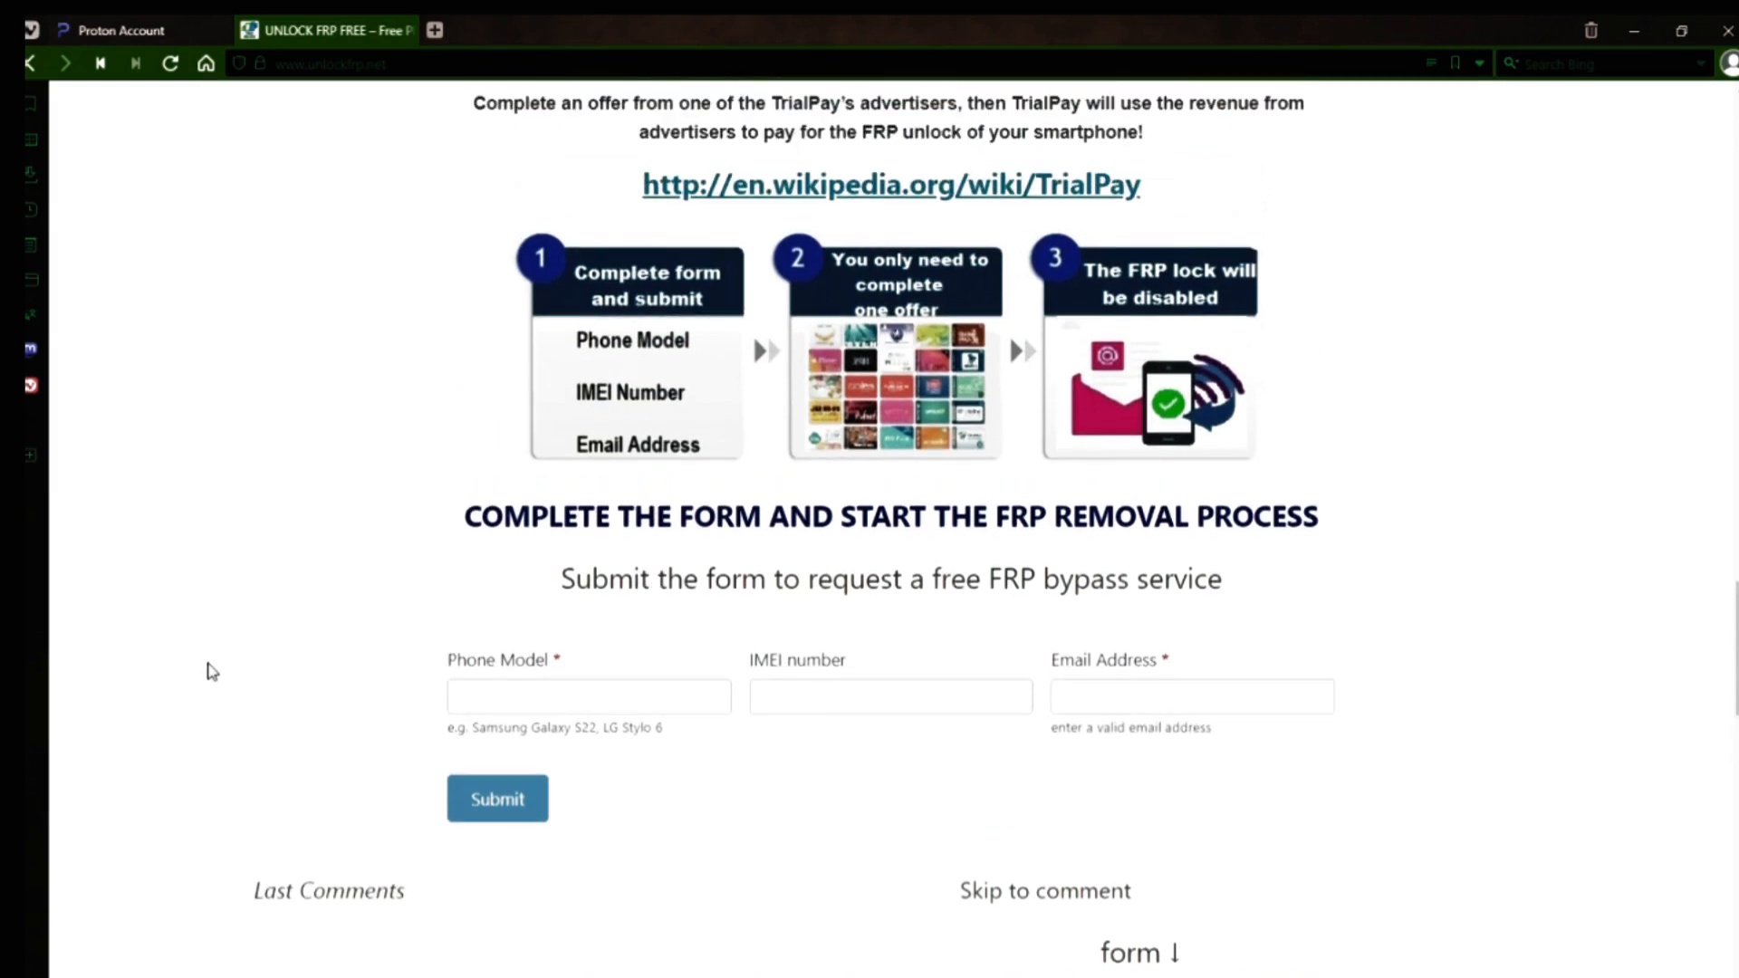
scroll(up, 3)
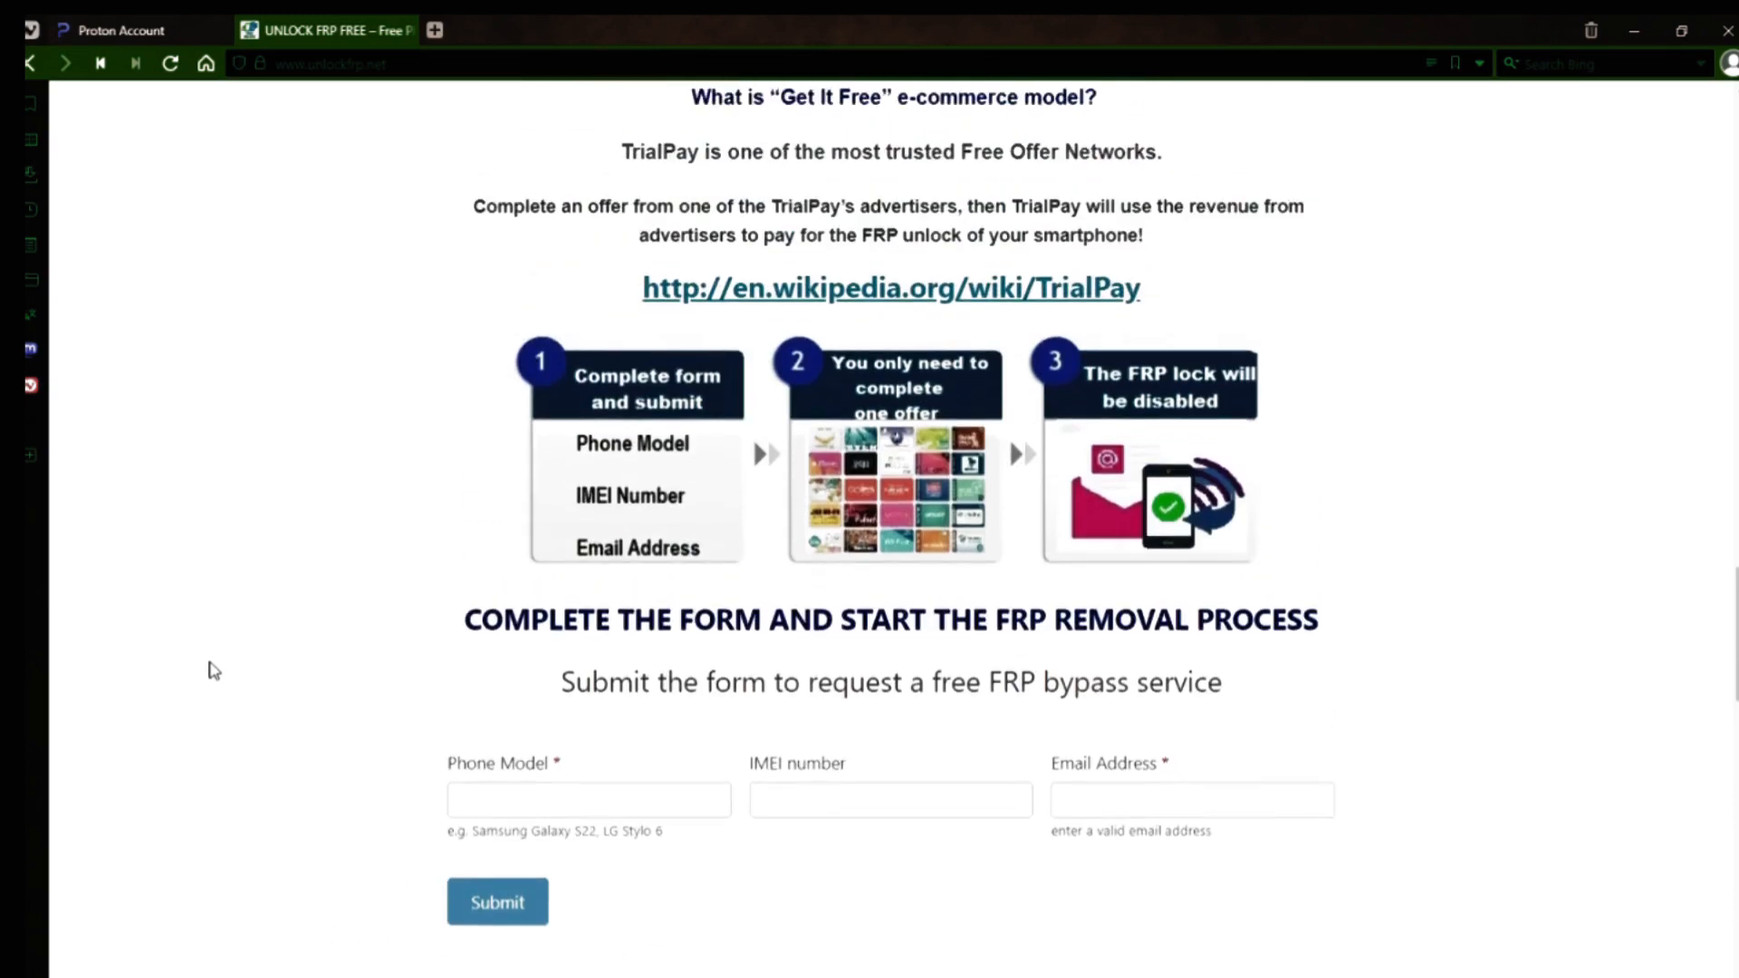
scroll(up, 3)
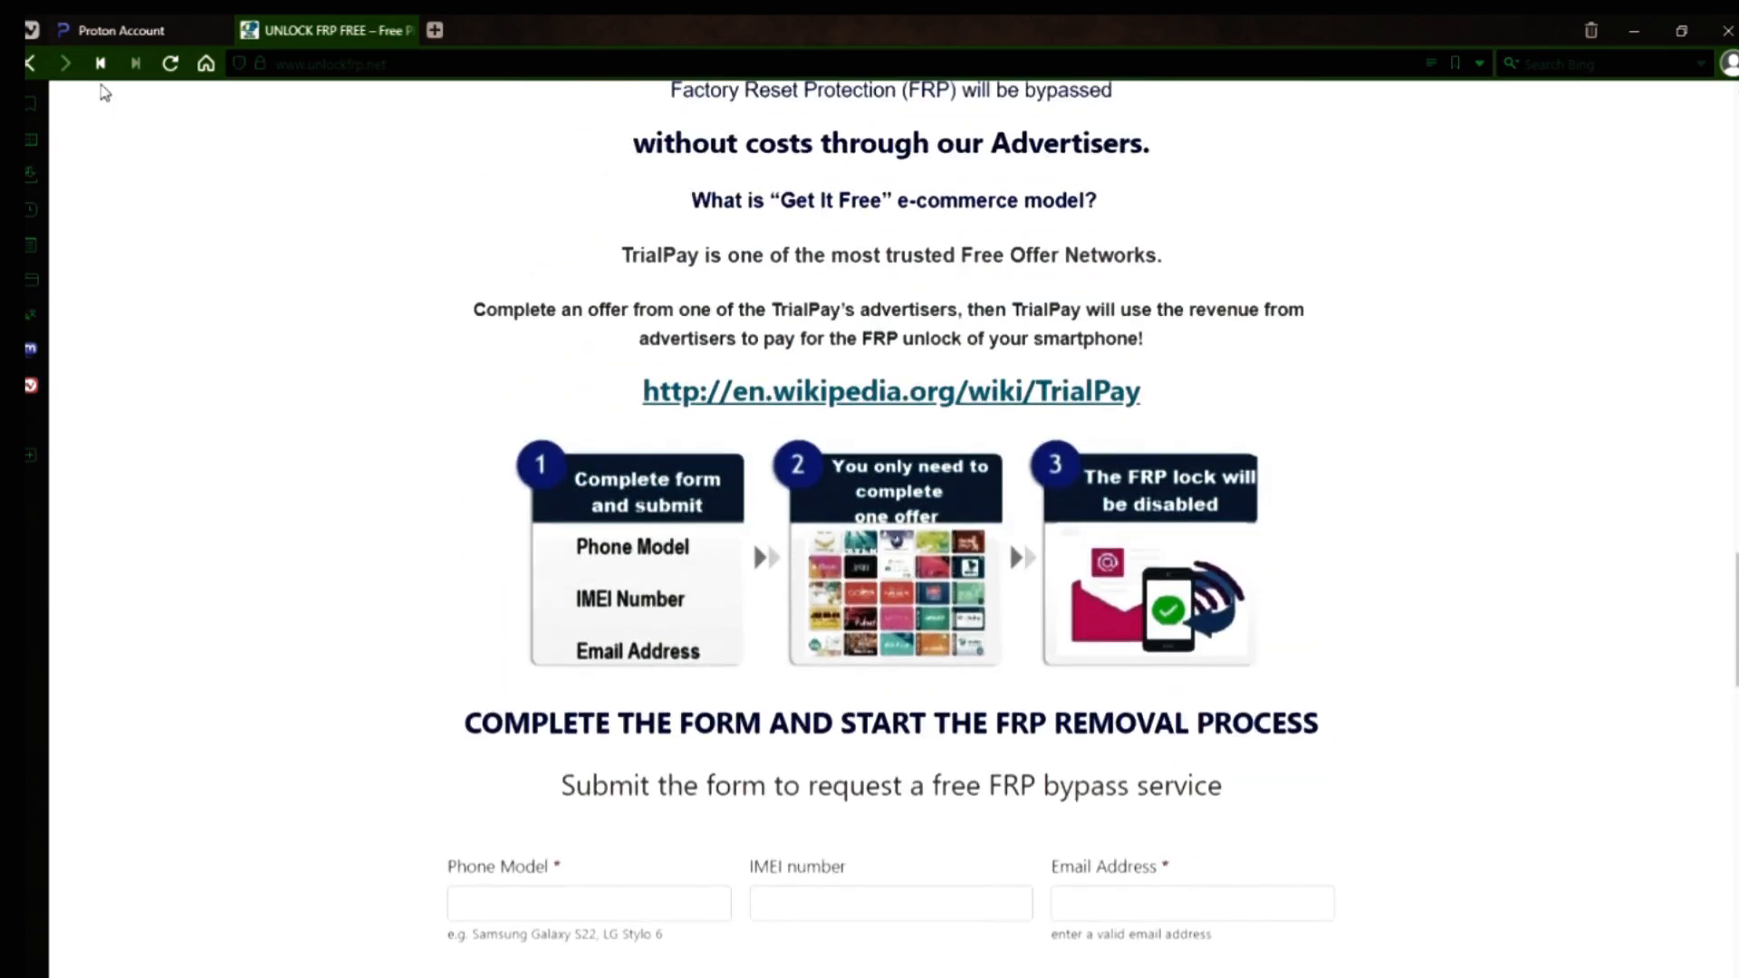
mouse_move(853, 337)
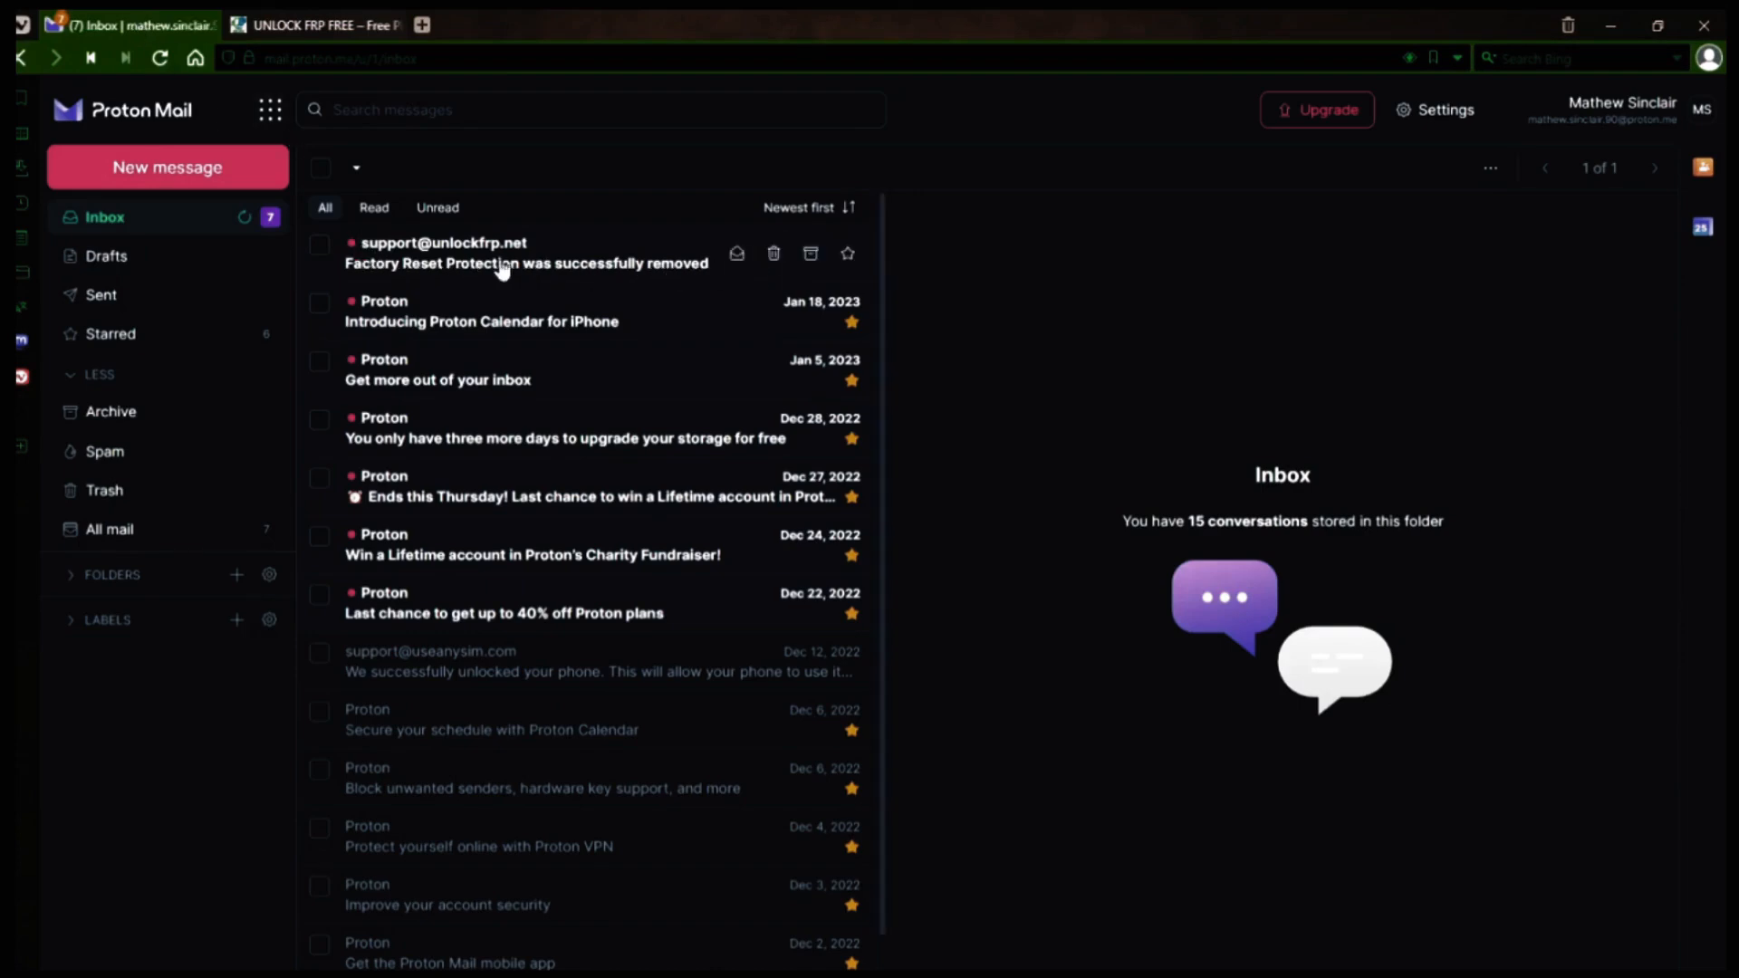
mouse_move(444, 260)
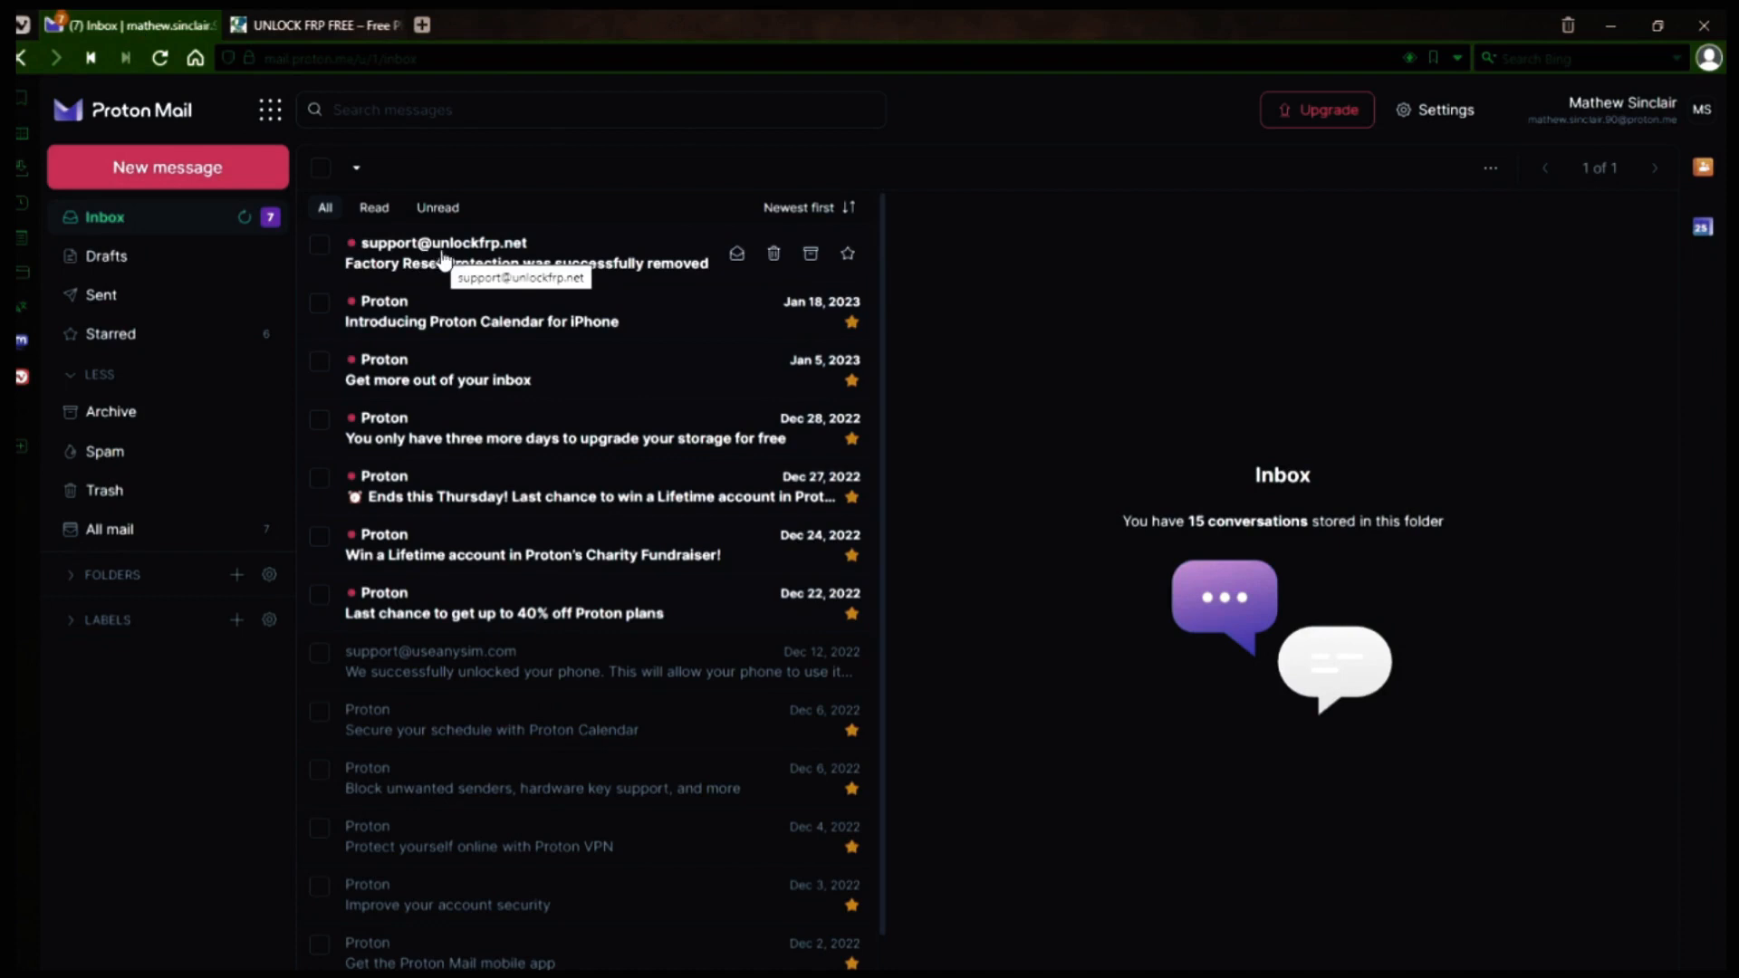
Step: Open the 'Factory Reset Protection was successfully removed' email from unlockfrp.net in the Inbox
click(521, 253)
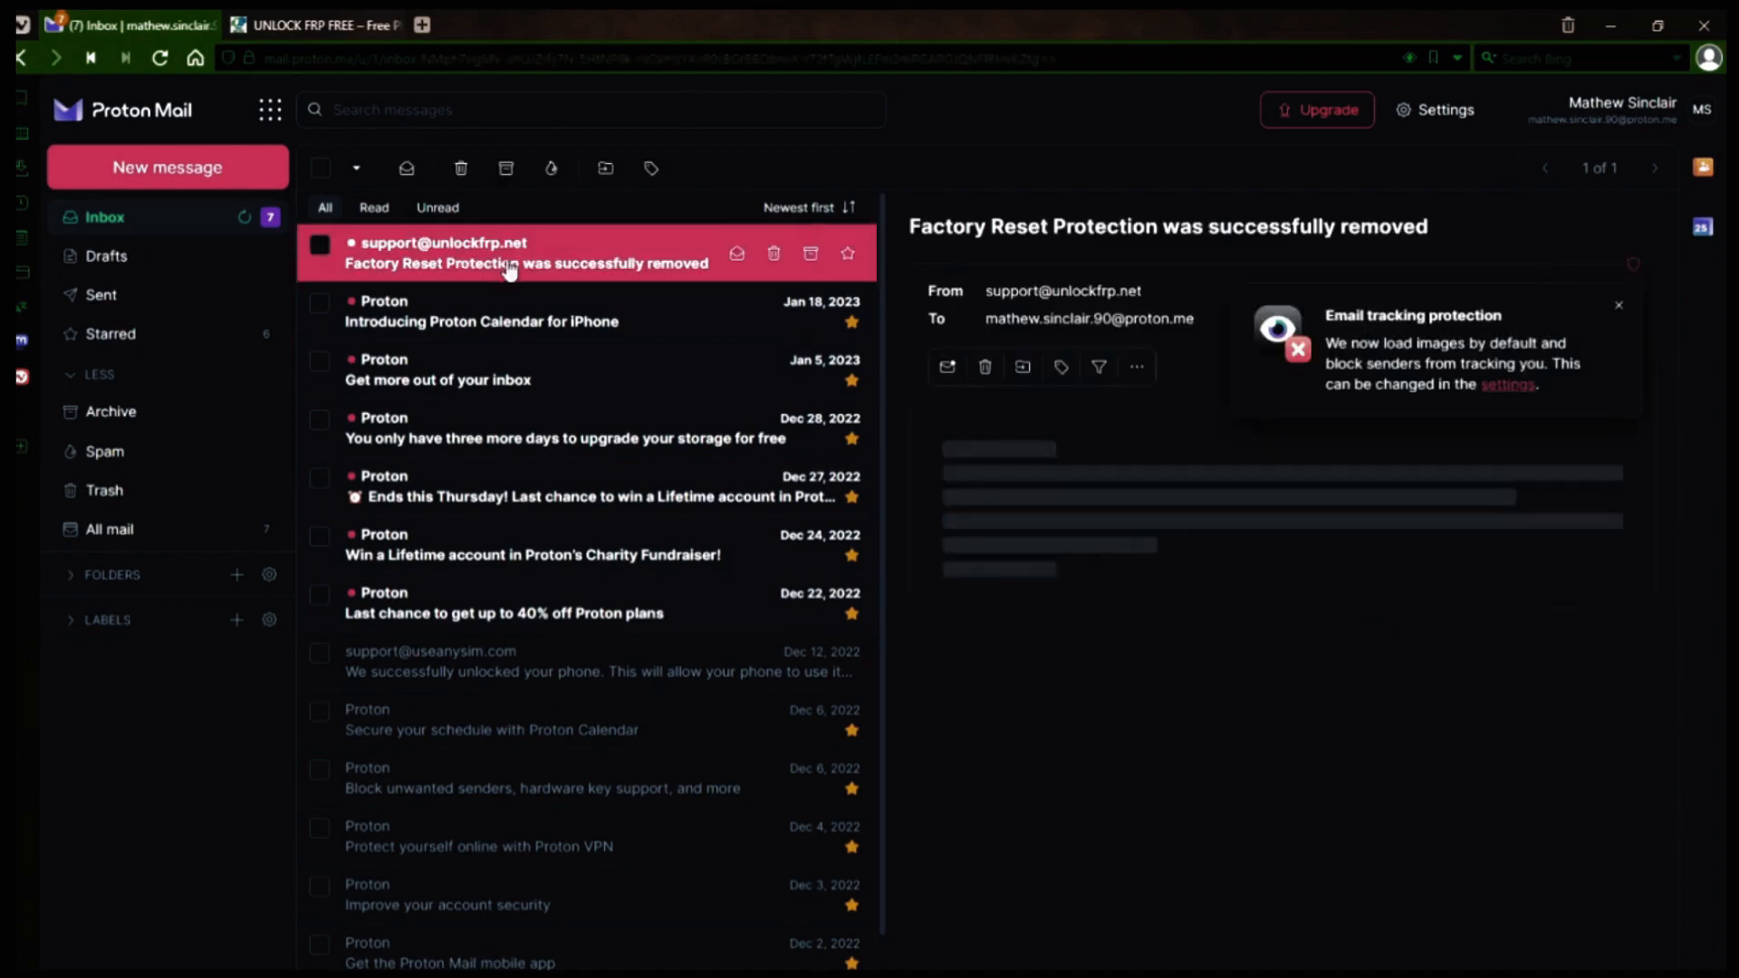
click(527, 254)
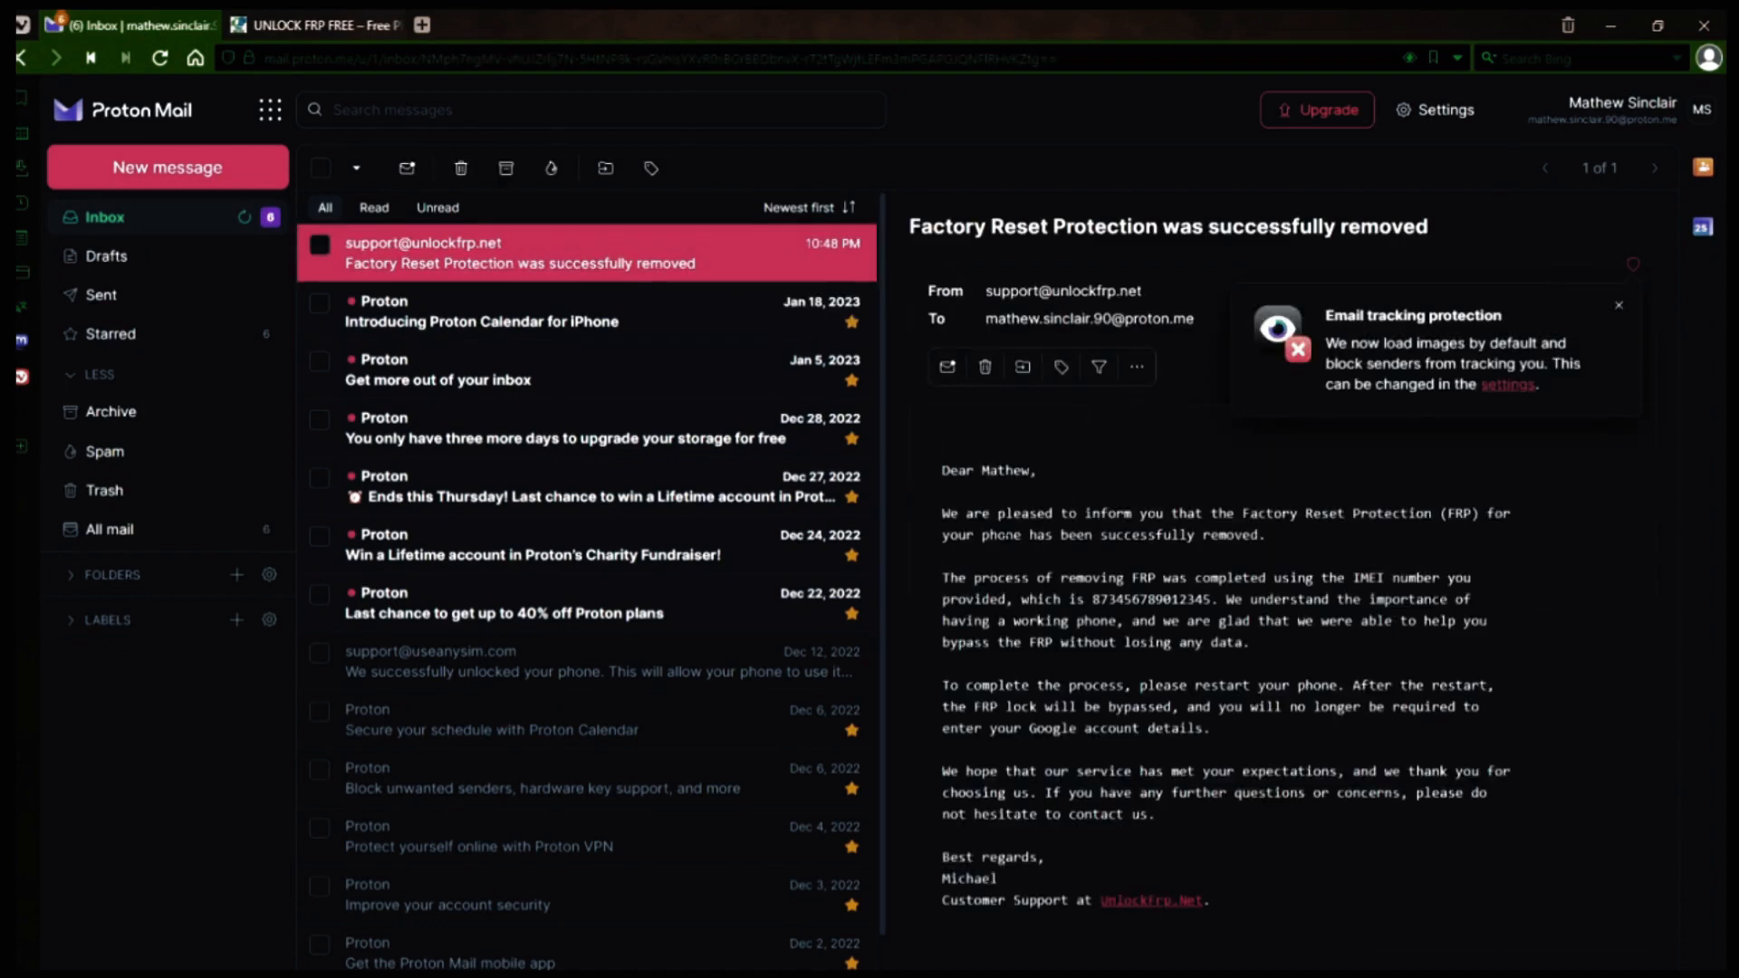